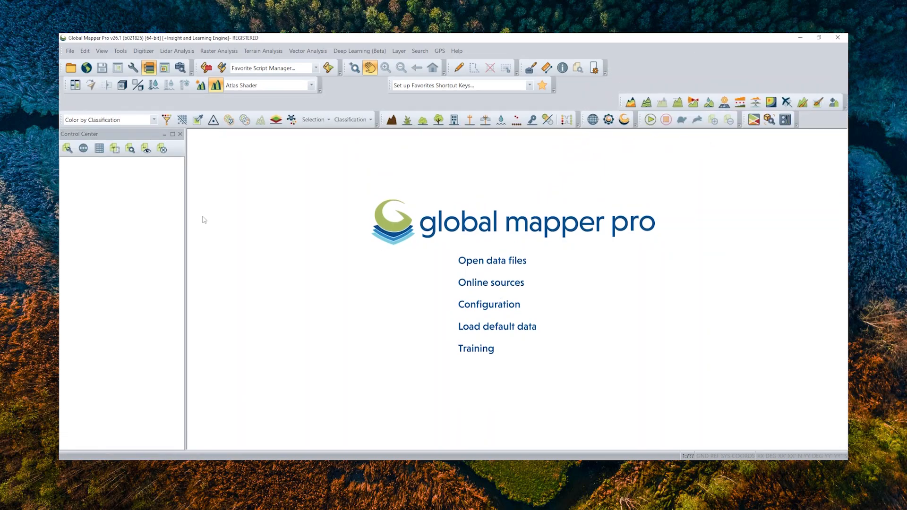
Use View > Toolbars > Restore Default Toolbar Positions to compact the toolbars.
click(103, 51)
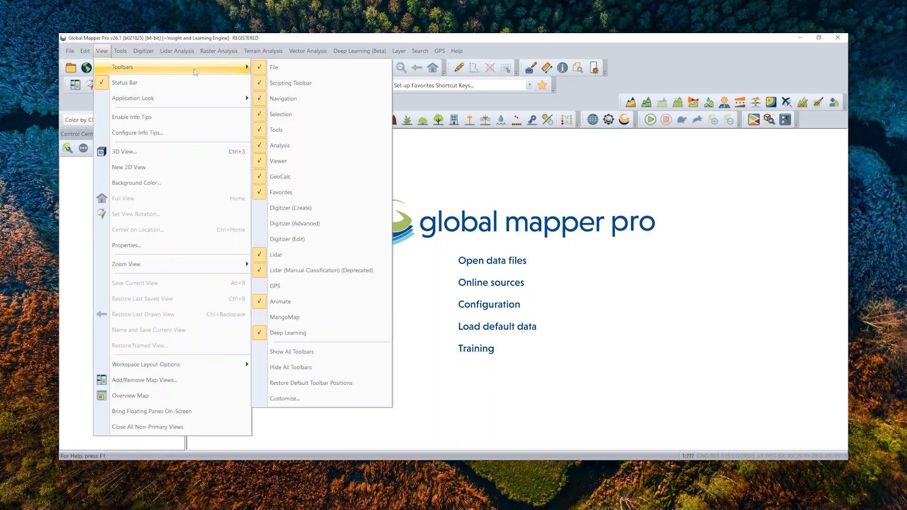
mouse_move(313, 384)
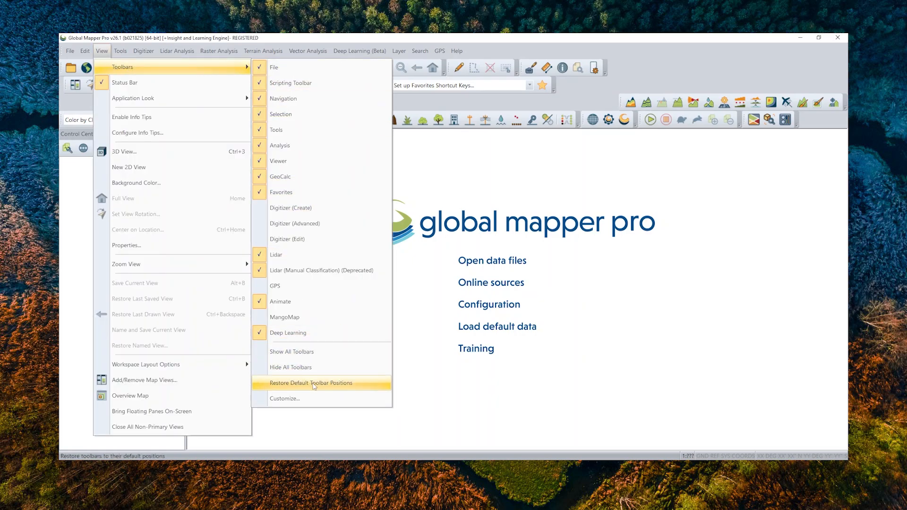
click(312, 383)
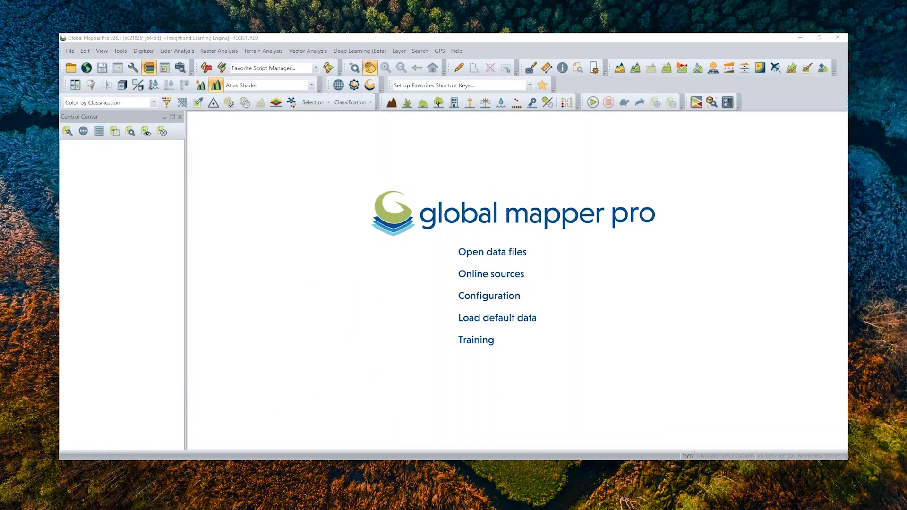
click(176, 51)
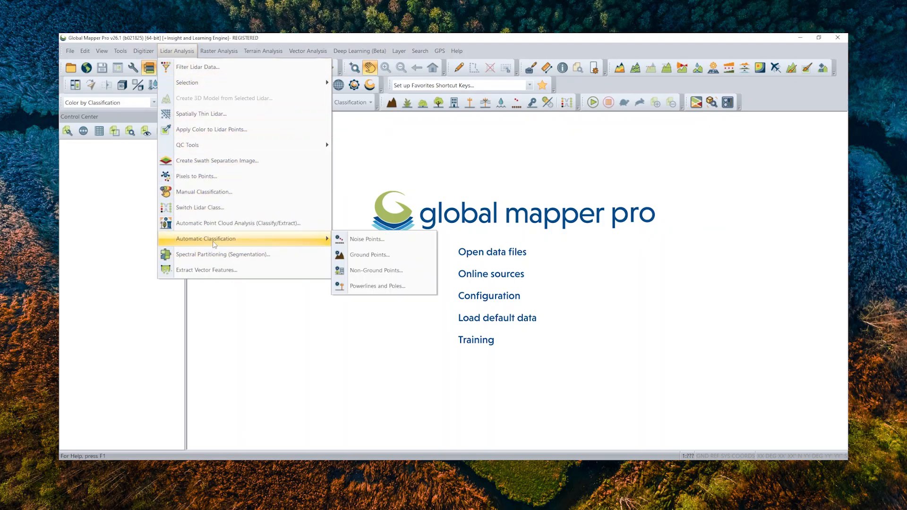
click(263, 50)
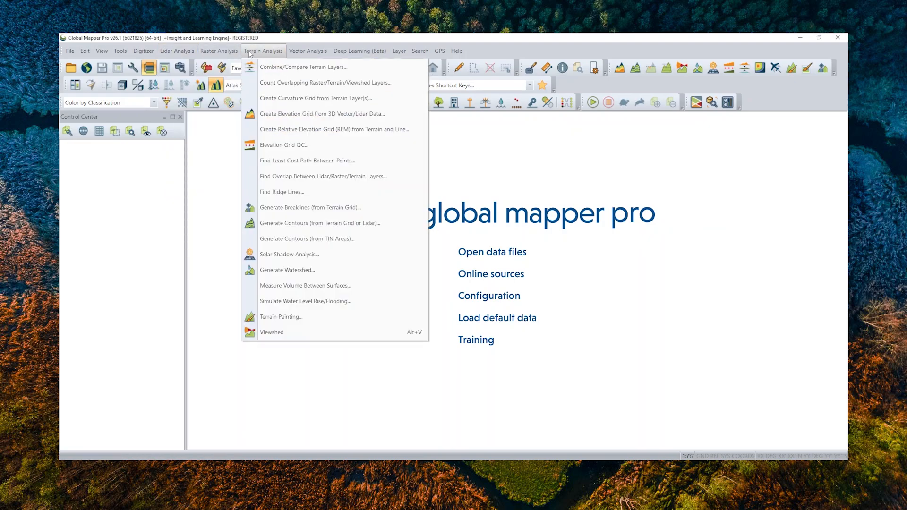
click(456, 51)
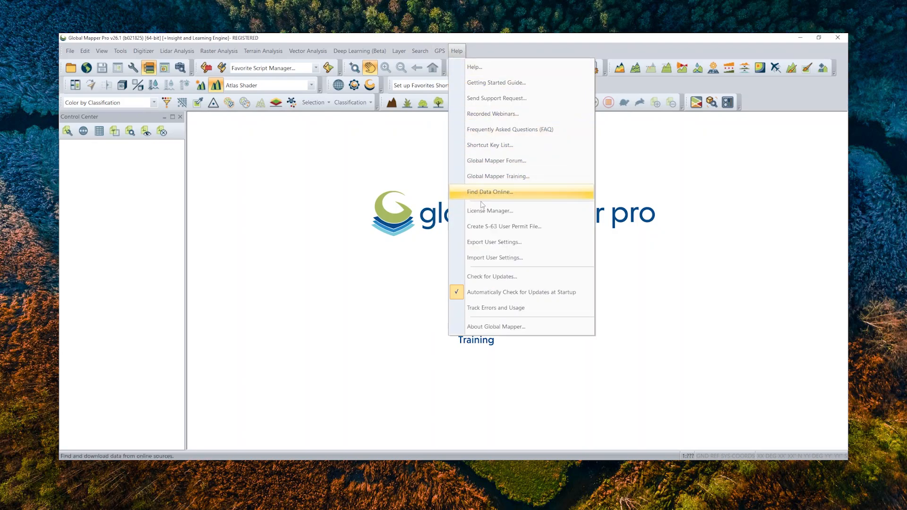
click(489, 211)
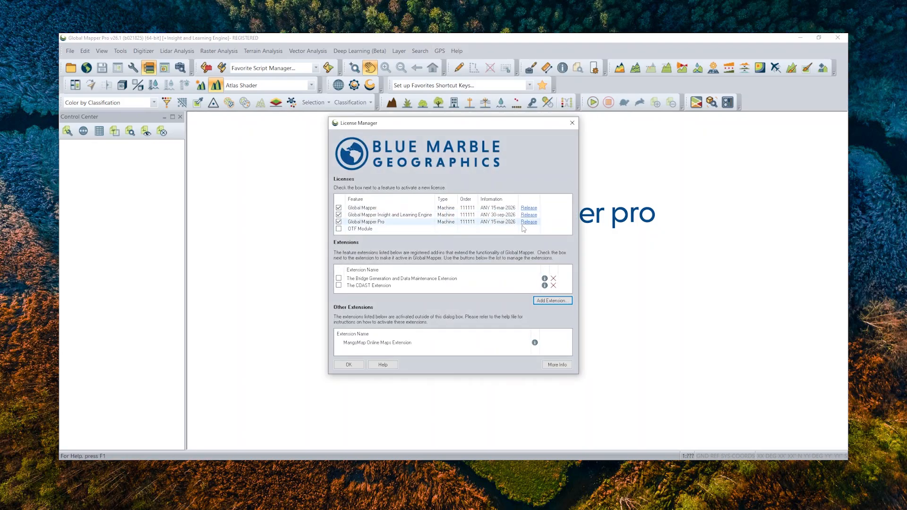
click(528, 222)
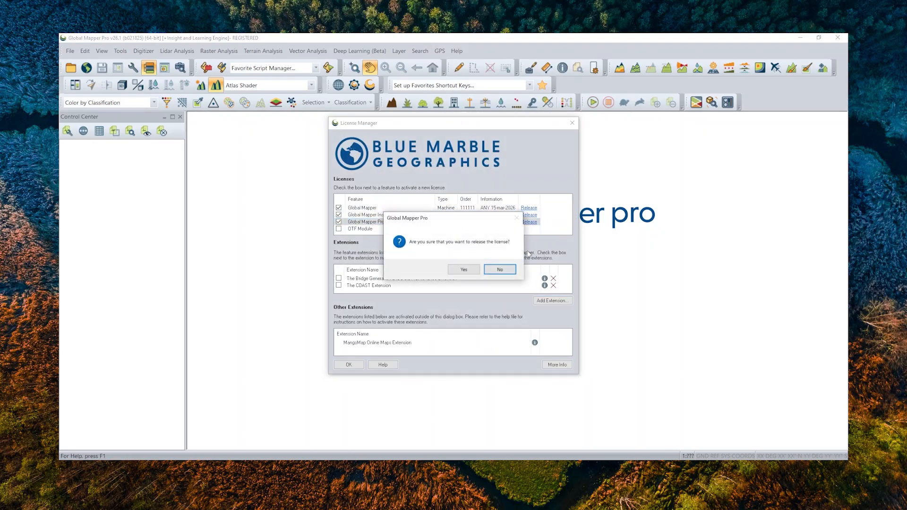
click(499, 270)
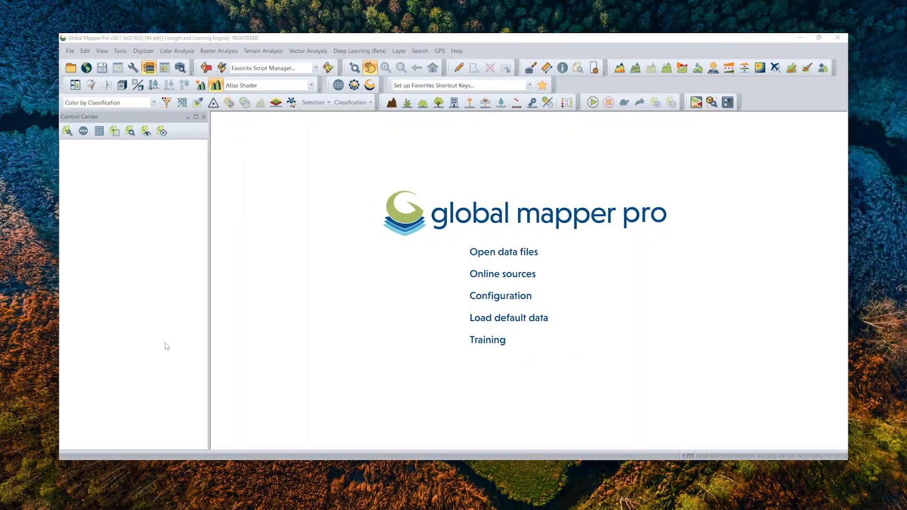
mouse_move(180, 67)
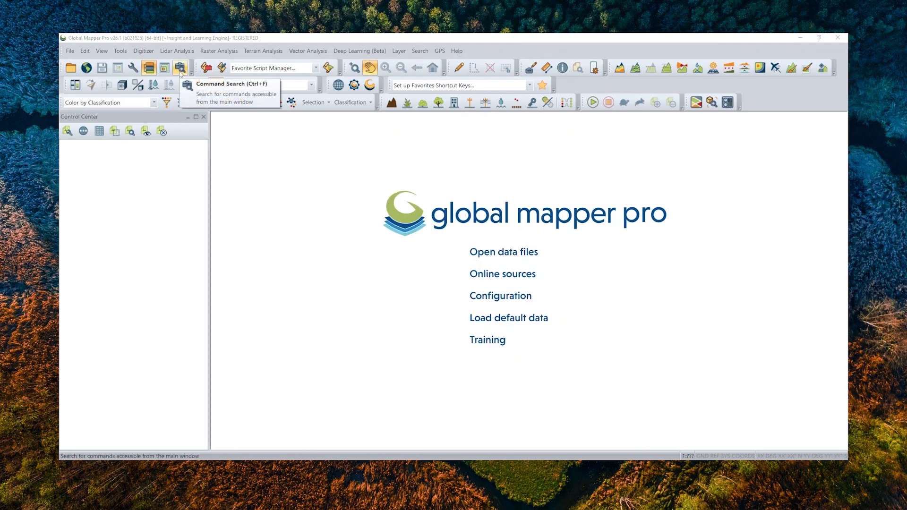
click(180, 68)
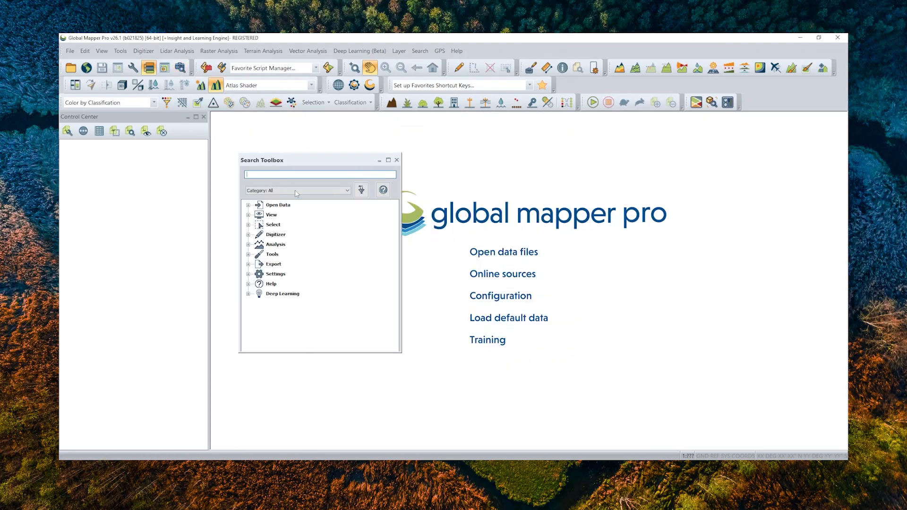
text(dgi)
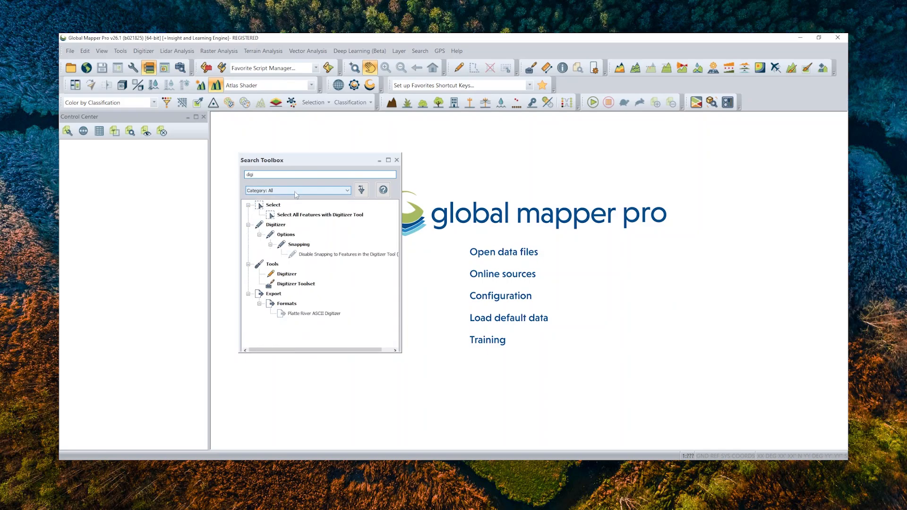
click(297, 190)
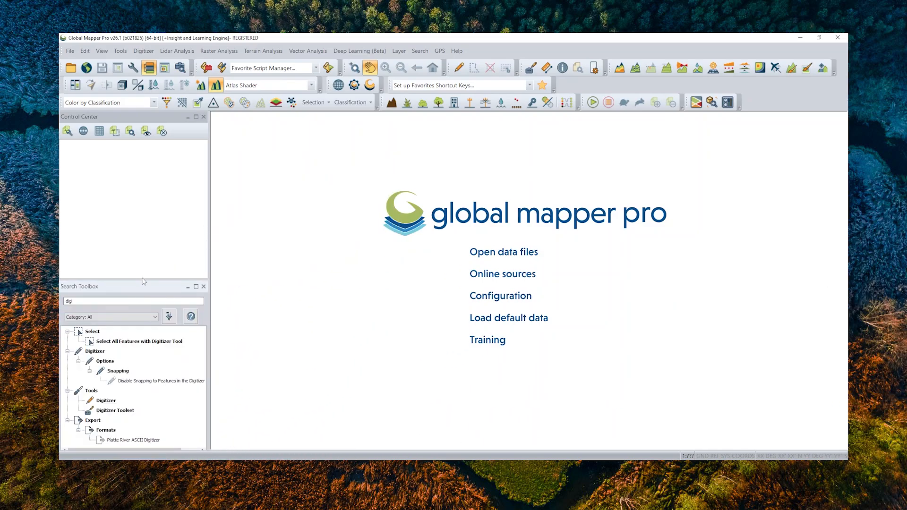
click(106, 337)
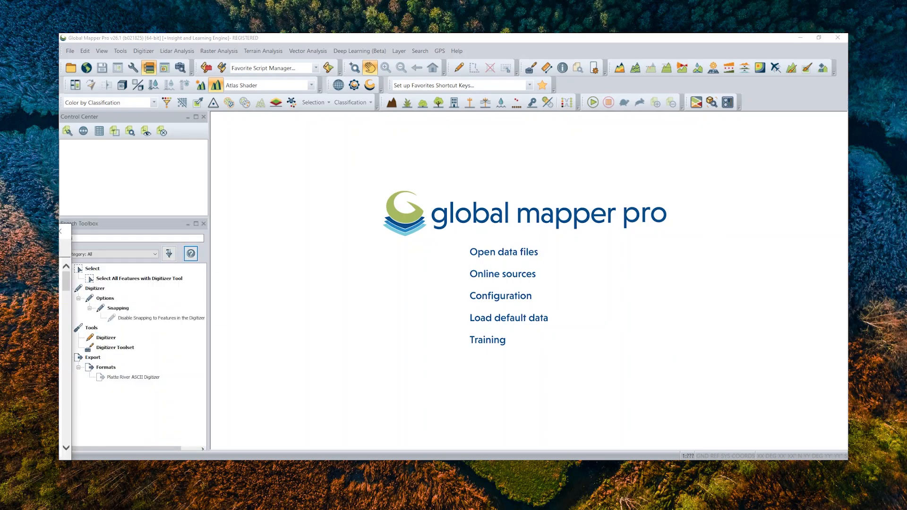
click(190, 253)
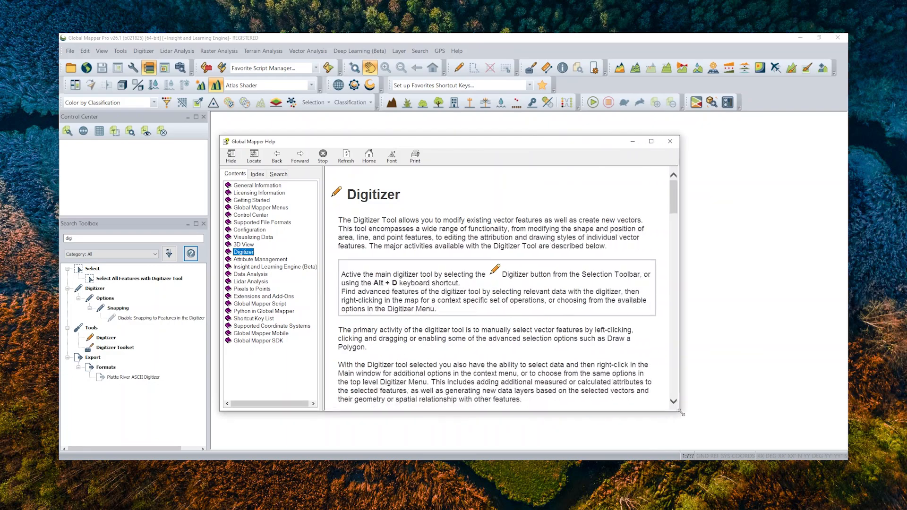
click(670, 141)
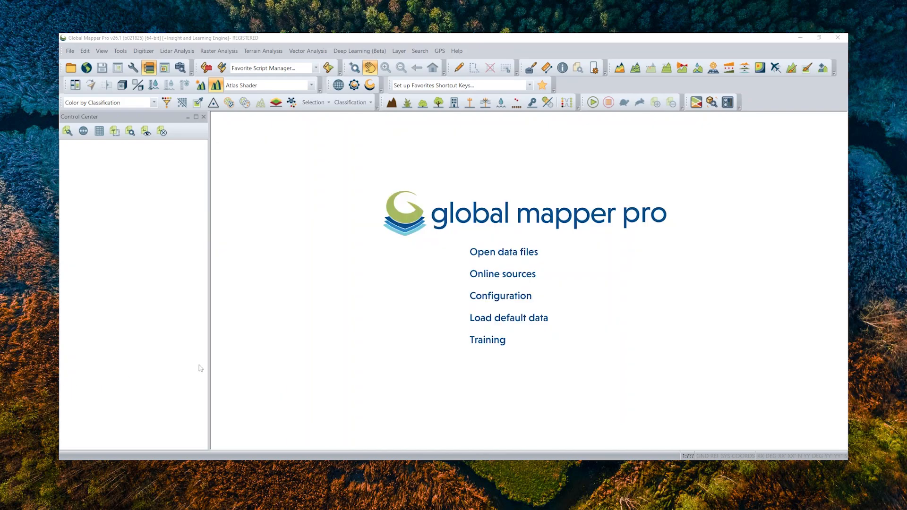
mouse_move(132, 67)
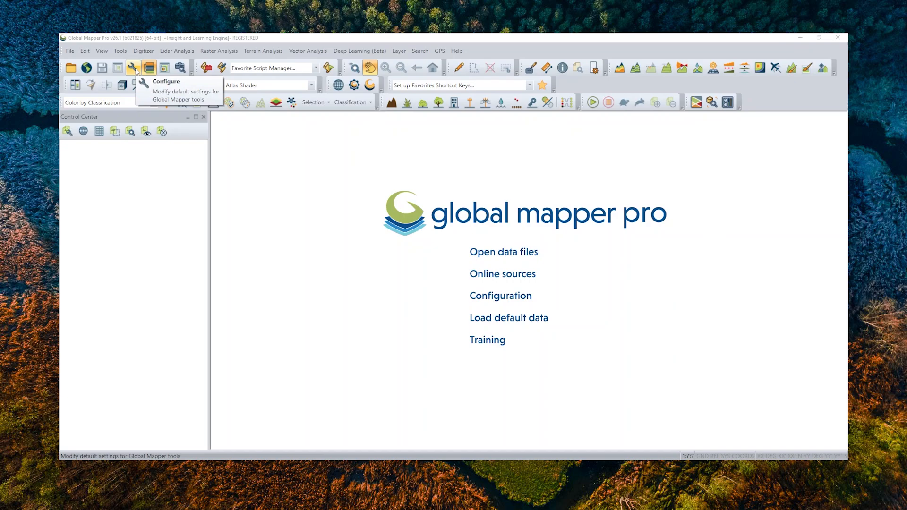
click(167, 81)
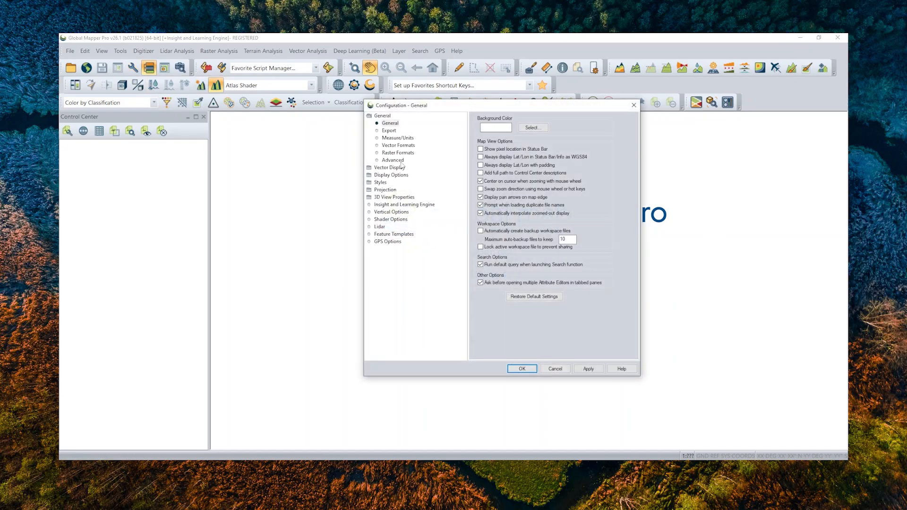
click(398, 137)
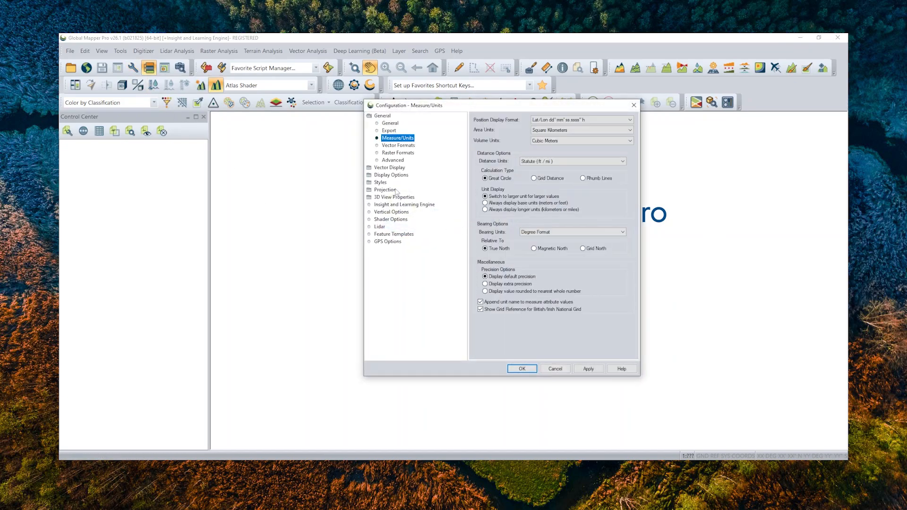
click(385, 145)
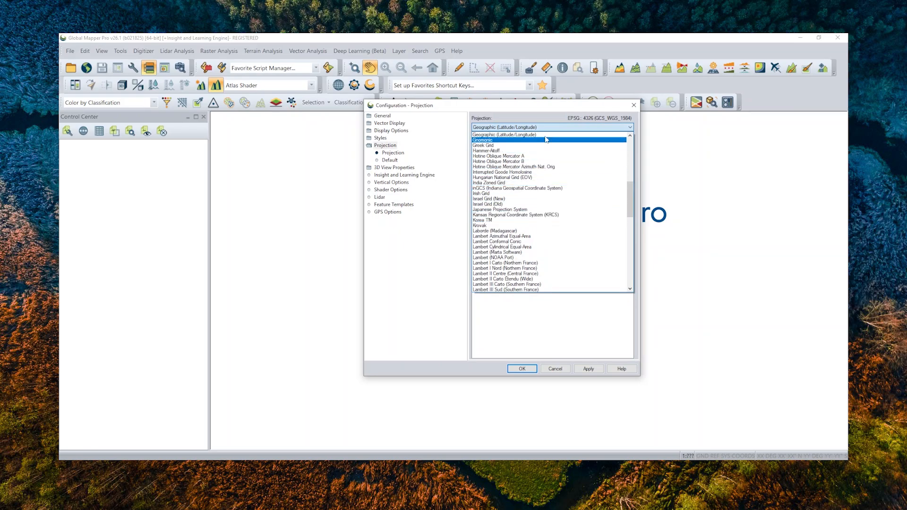
click(391, 130)
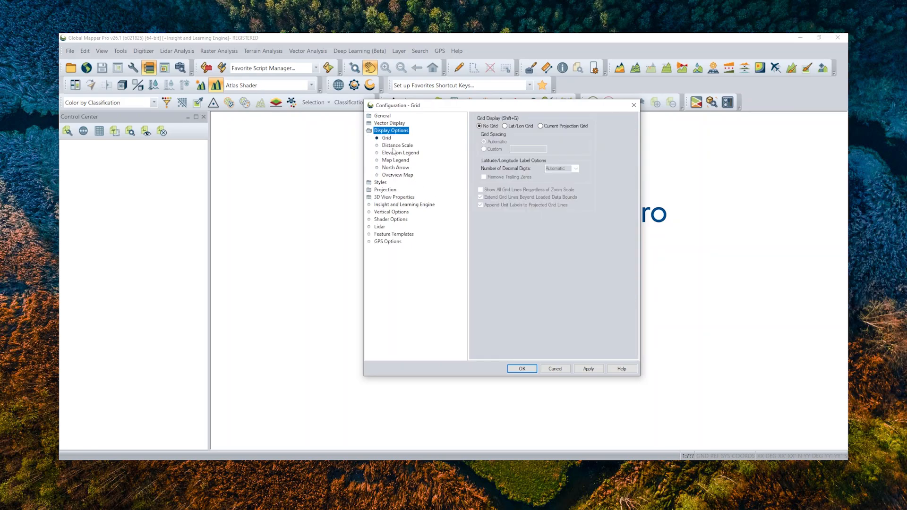
click(397, 145)
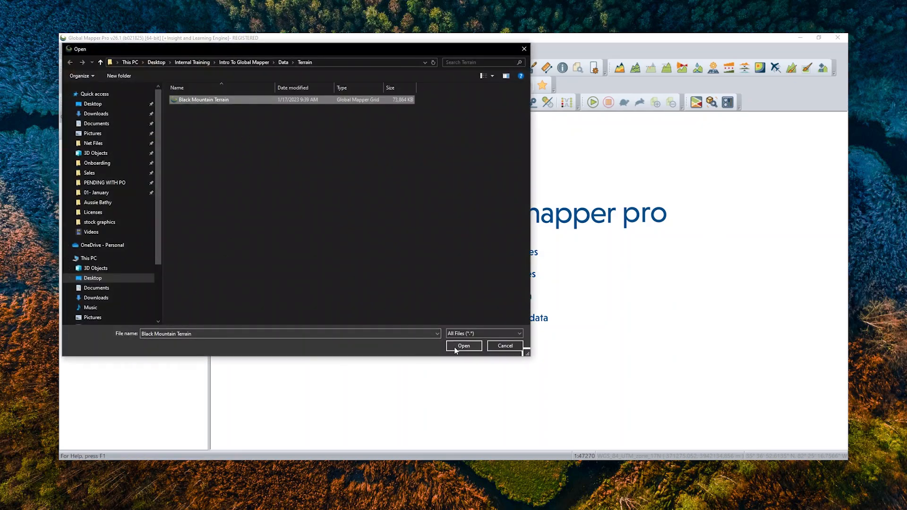
Load Black Mountain Terrain, then reopen Open Data Files to browse supported file types.
click(463, 345)
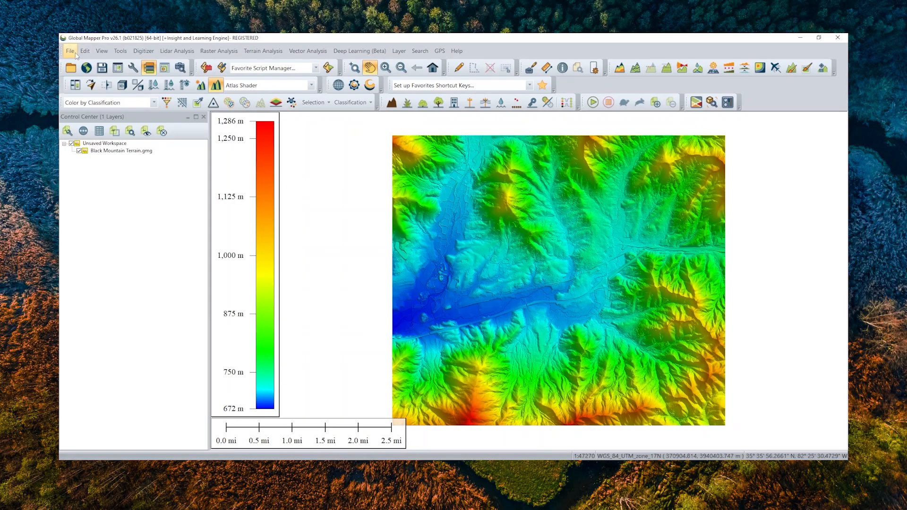
click(69, 51)
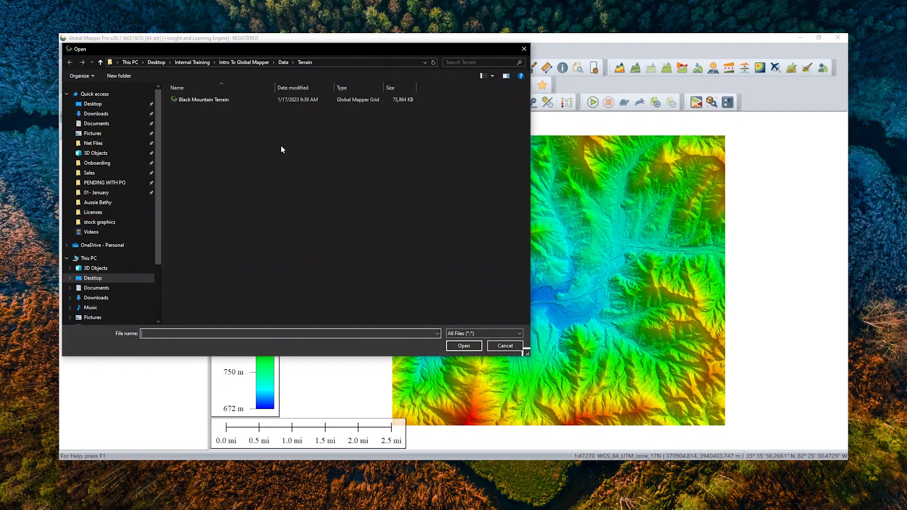
click(518, 333)
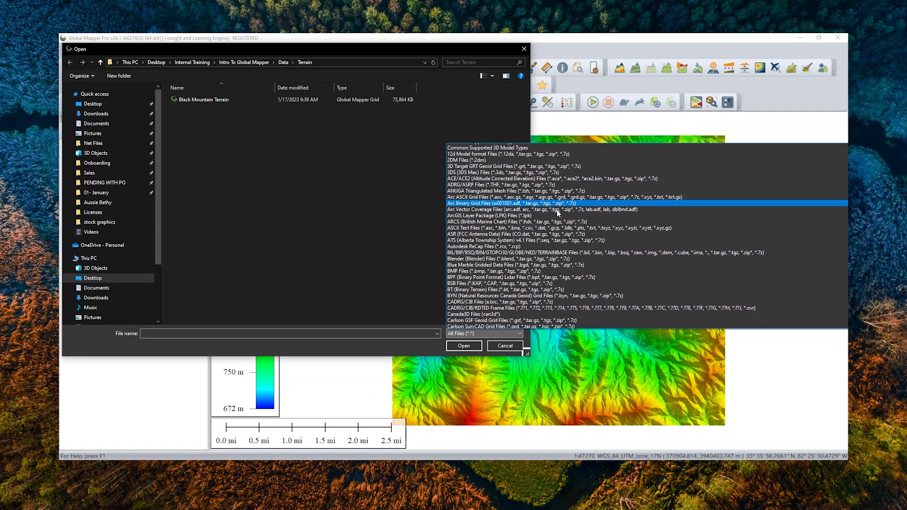
scroll(down, 3)
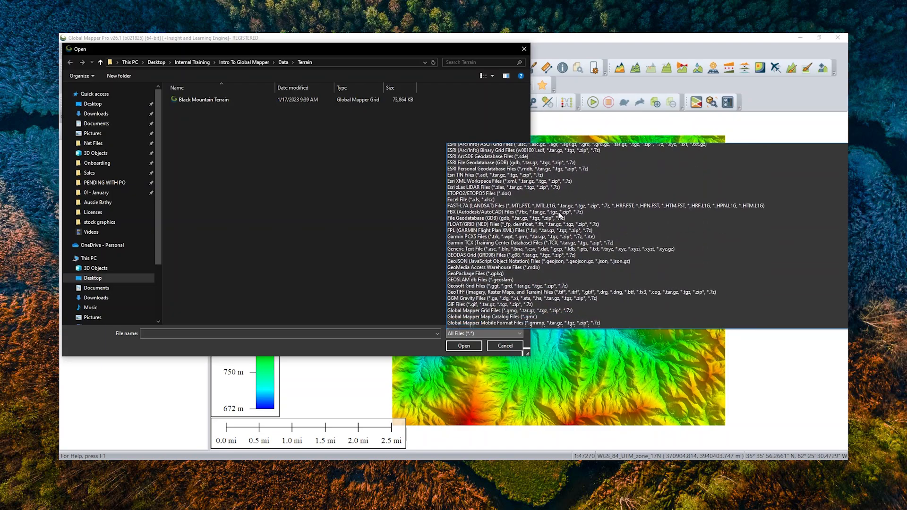
scroll(down, 3)
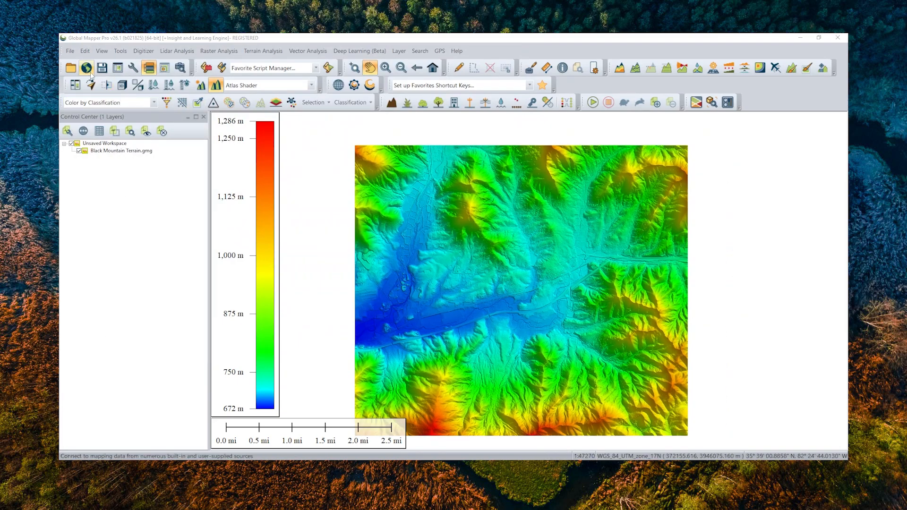
Browse the popular, premium and full lists of online data sources.
click(85, 67)
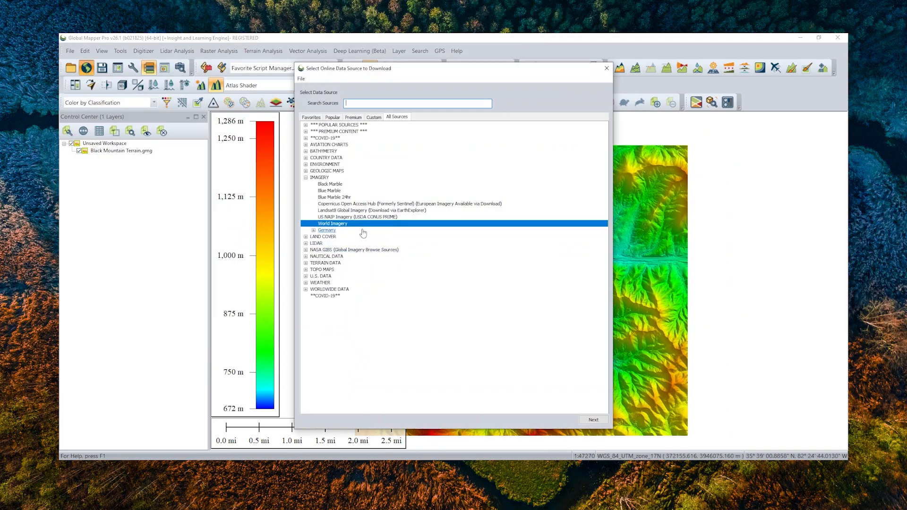
click(332, 118)
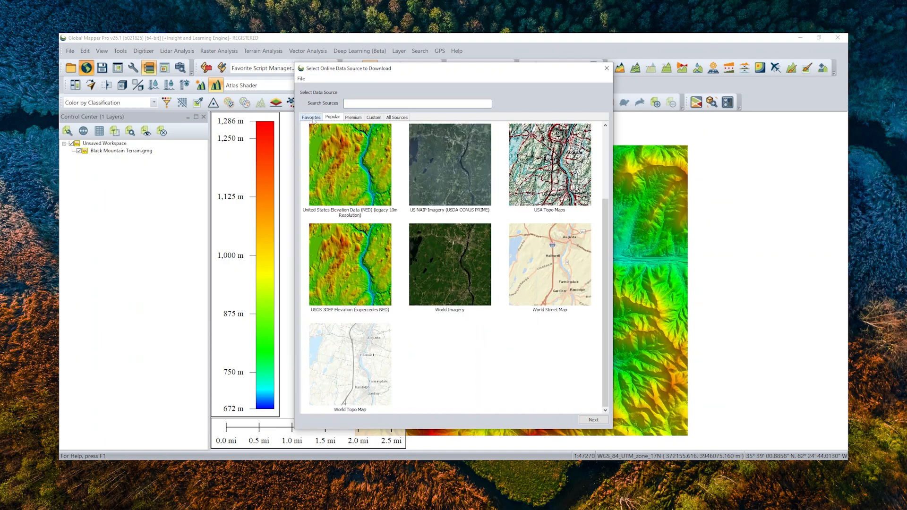
click(353, 118)
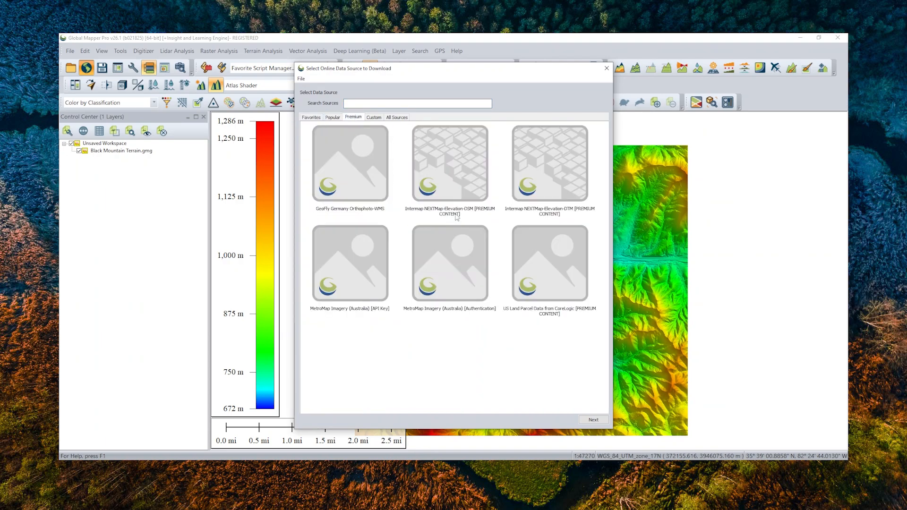
click(396, 117)
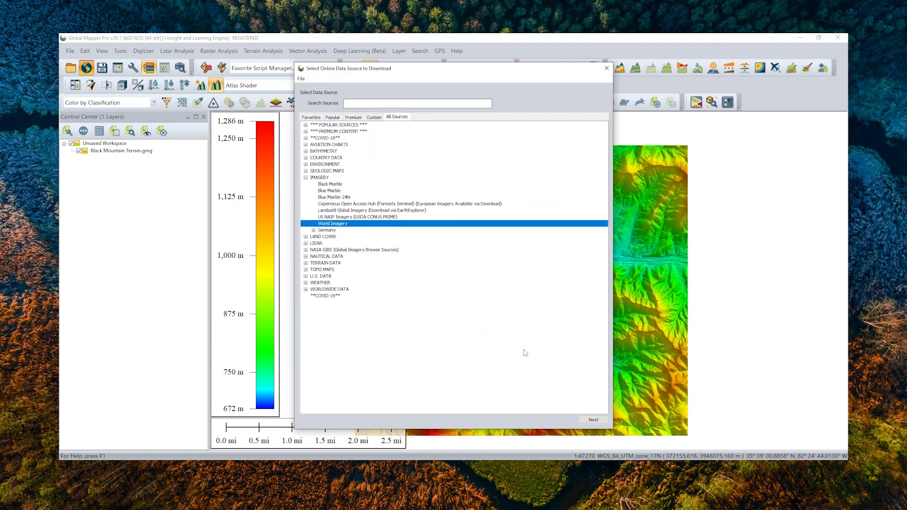
Enable Export Online Data Directly to Files and close the settings without connecting.
click(593, 419)
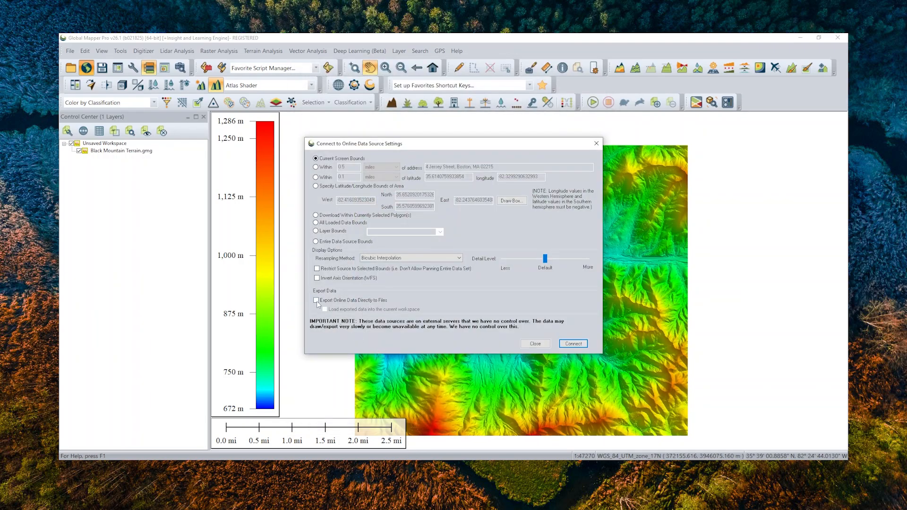
click(317, 301)
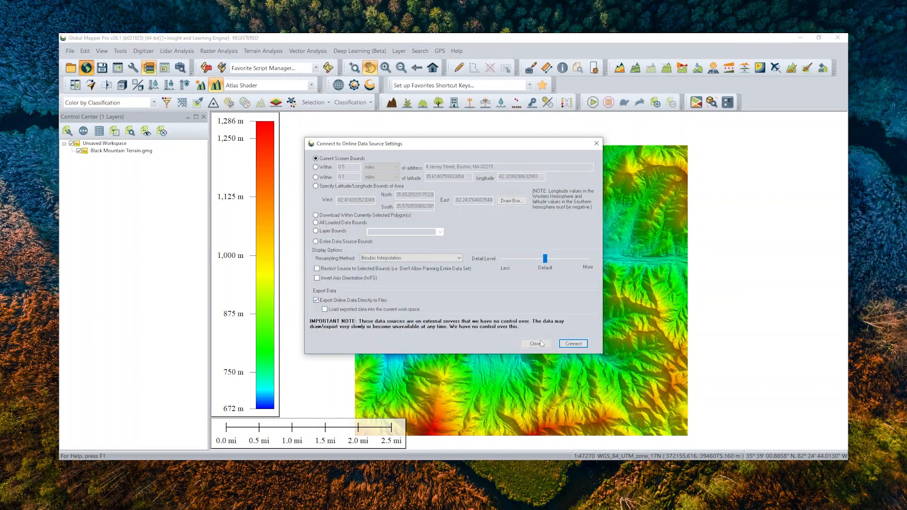
click(534, 344)
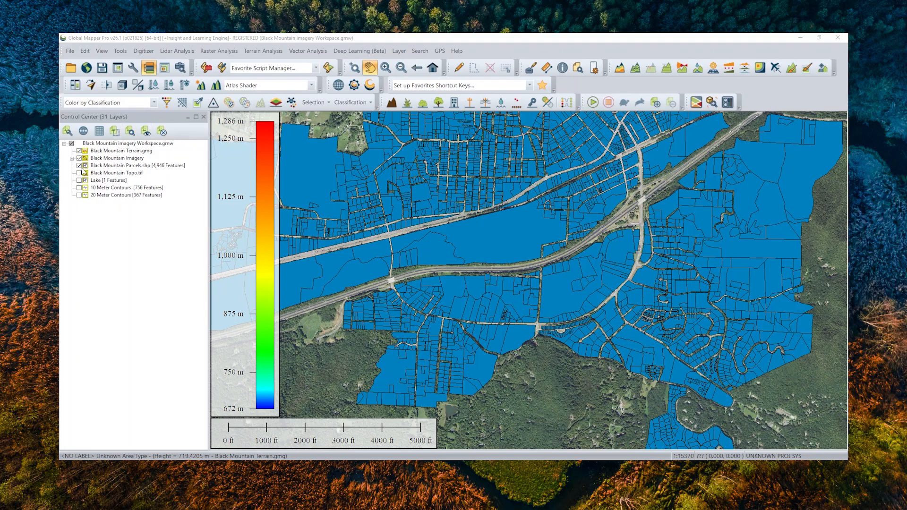
Open Black Mountain imagery Workspace.gmw and display the layer list in reverse order.
click(79, 158)
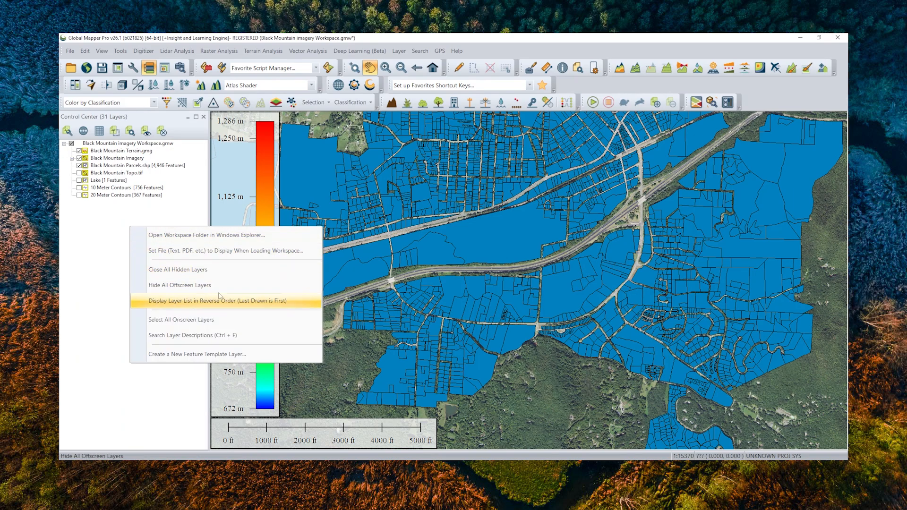
mouse_move(292, 307)
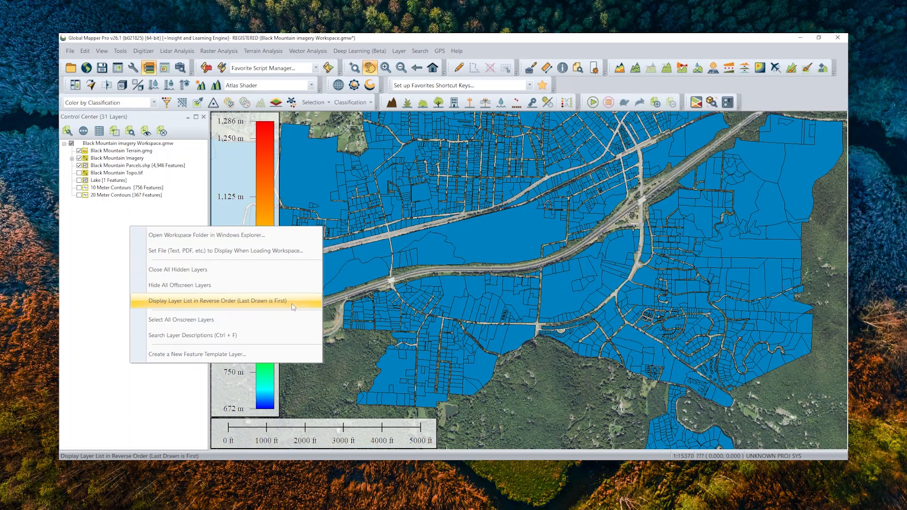
click(216, 301)
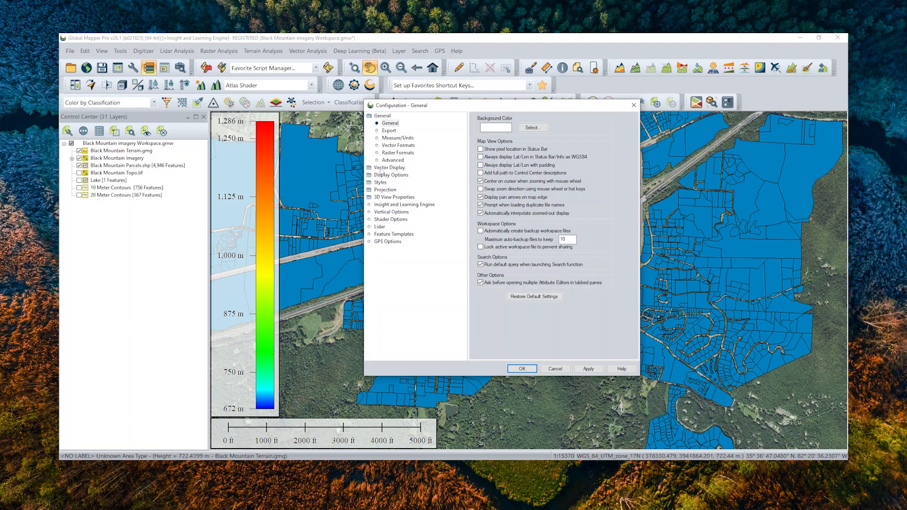
Select 'Order Vector Features by Layer Order First' under Vector Display and confirm.
click(390, 123)
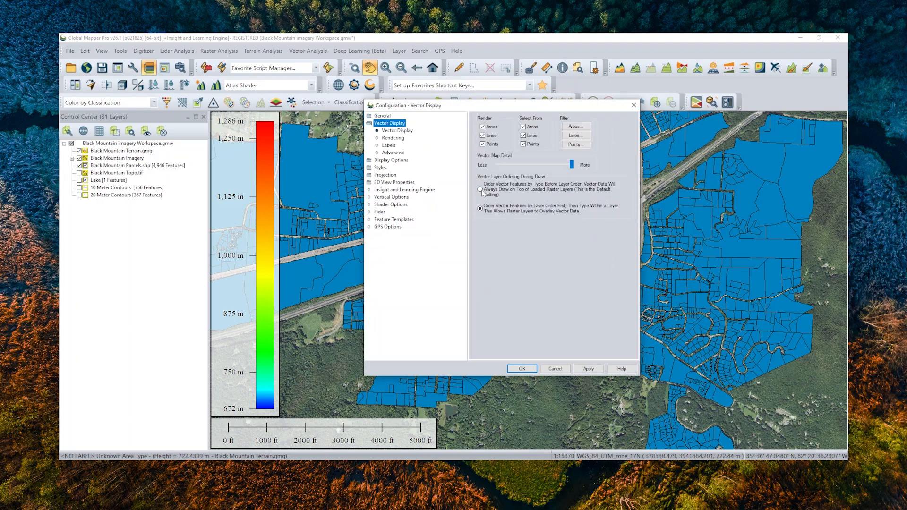
click(480, 207)
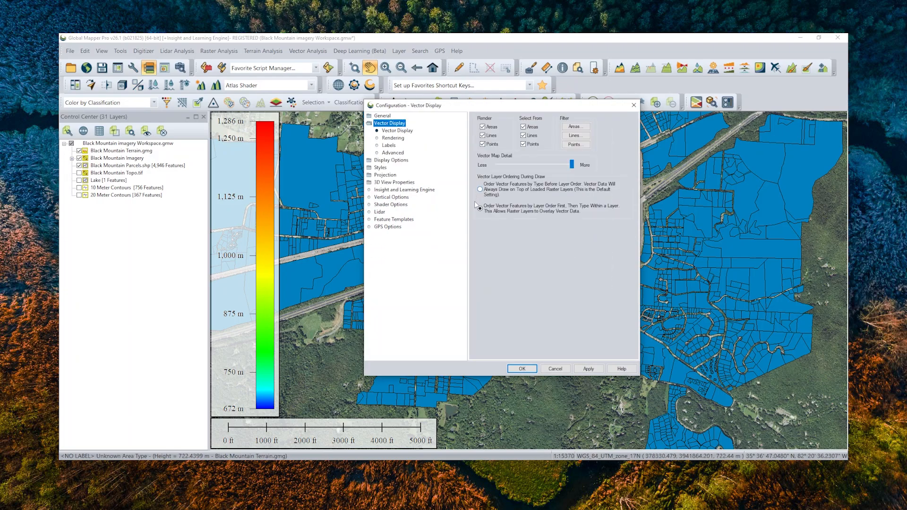
click(480, 208)
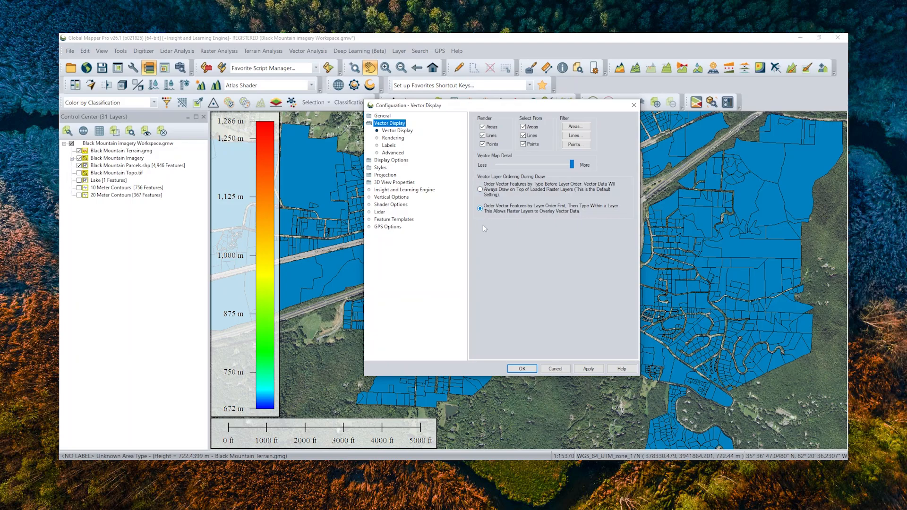
click(520, 369)
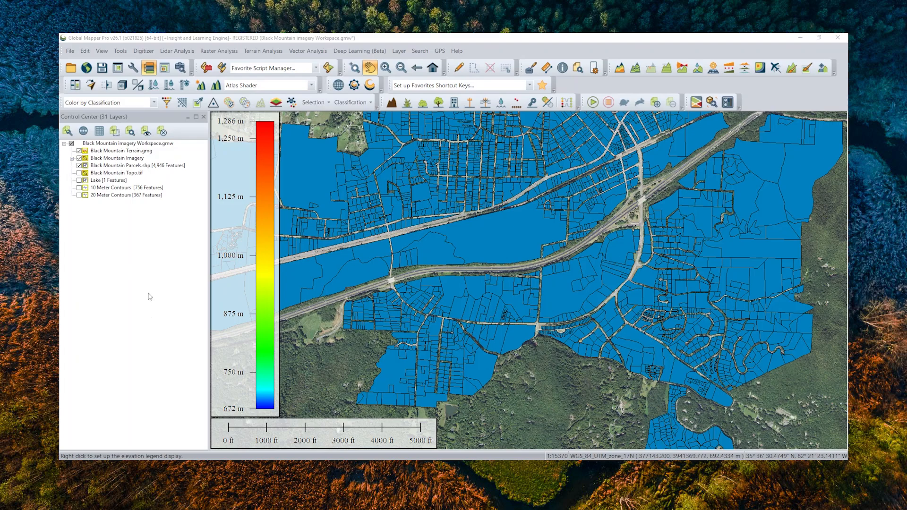
mouse_move(114, 130)
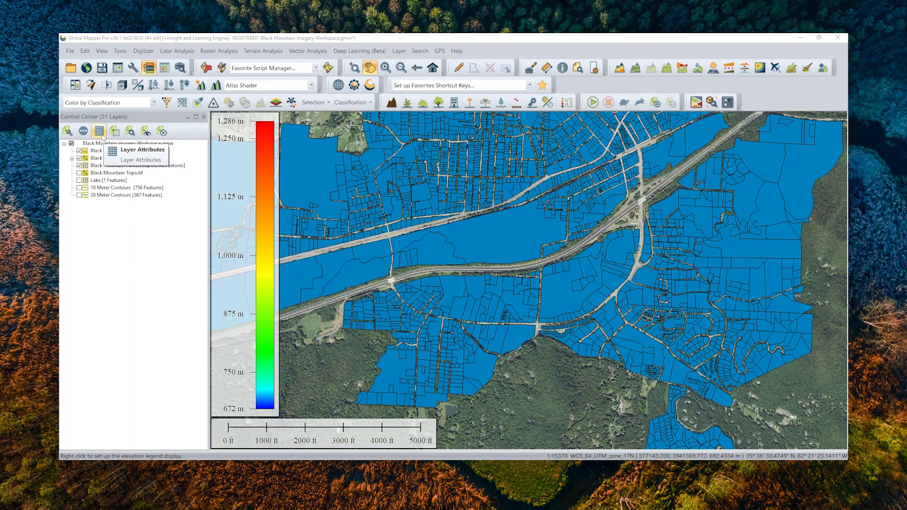
mouse_move(131, 131)
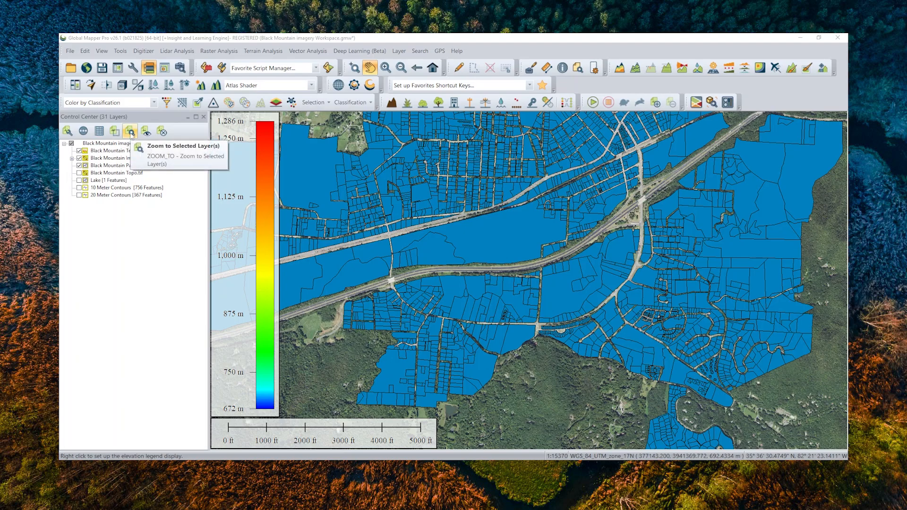
Open the Black Mountain Parcels.shp metadata window and scroll through its details.
click(137, 165)
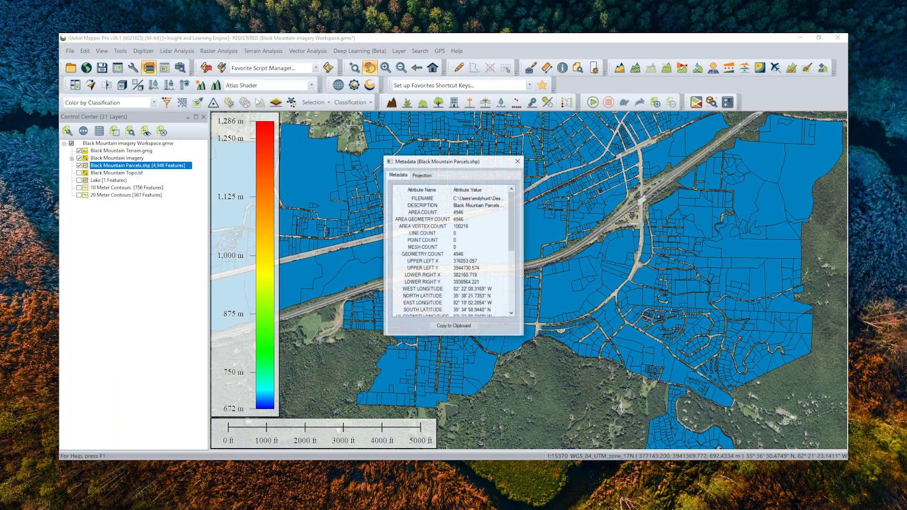
scroll(down, 3)
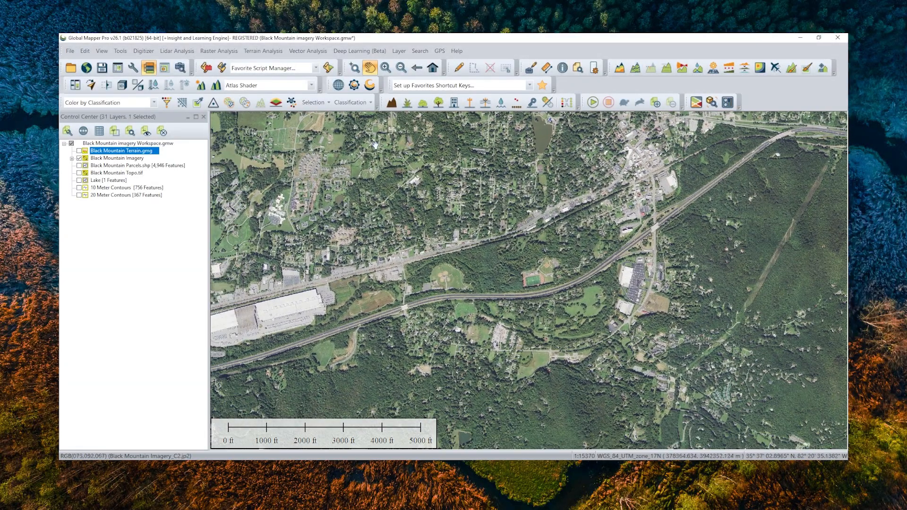
mouse_move(353, 68)
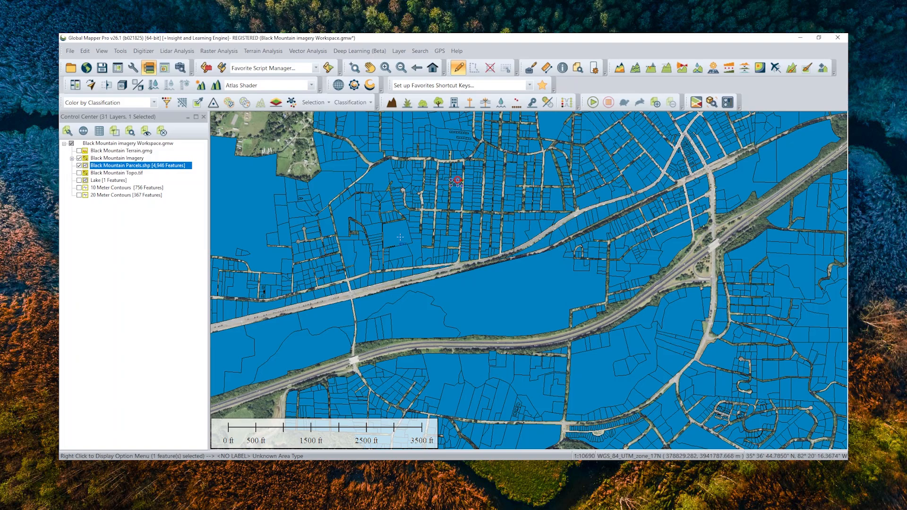
Clear the parcel selection and view Feature Information for two more parcels.
click(394, 231)
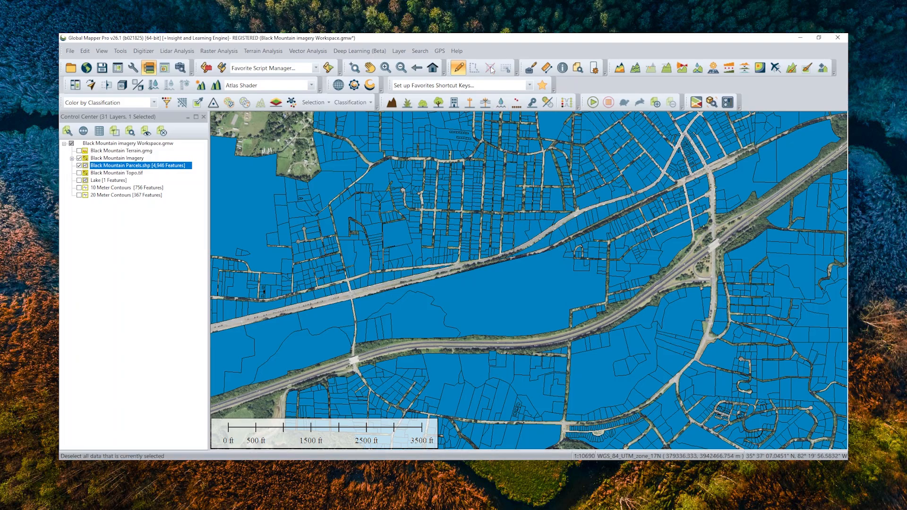
mouse_move(561, 67)
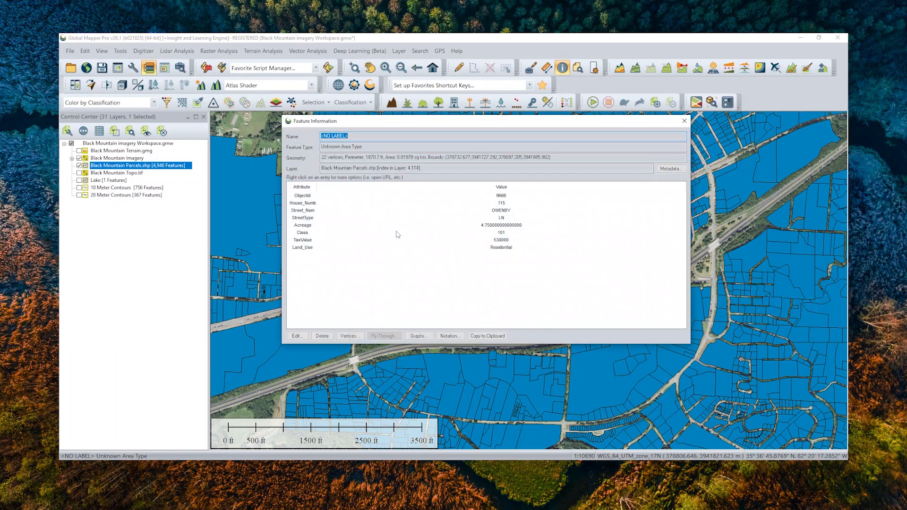
mouse_move(488, 318)
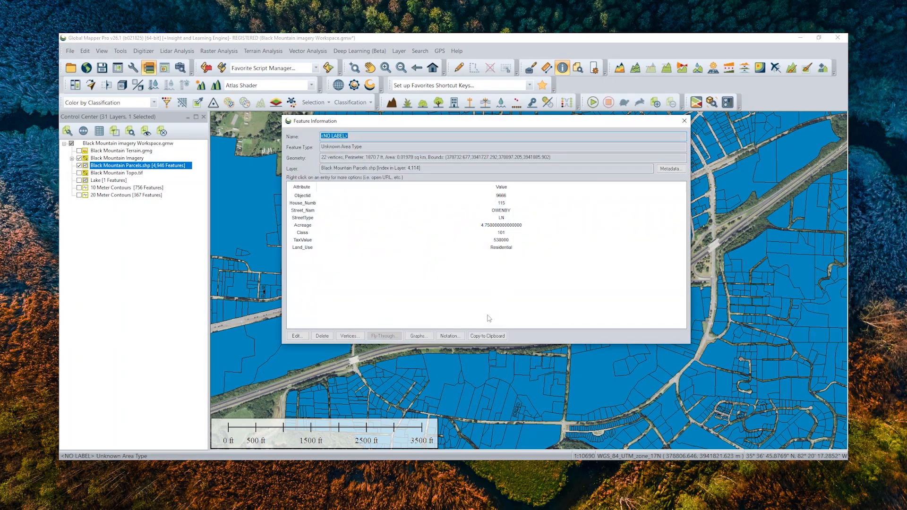
click(698, 304)
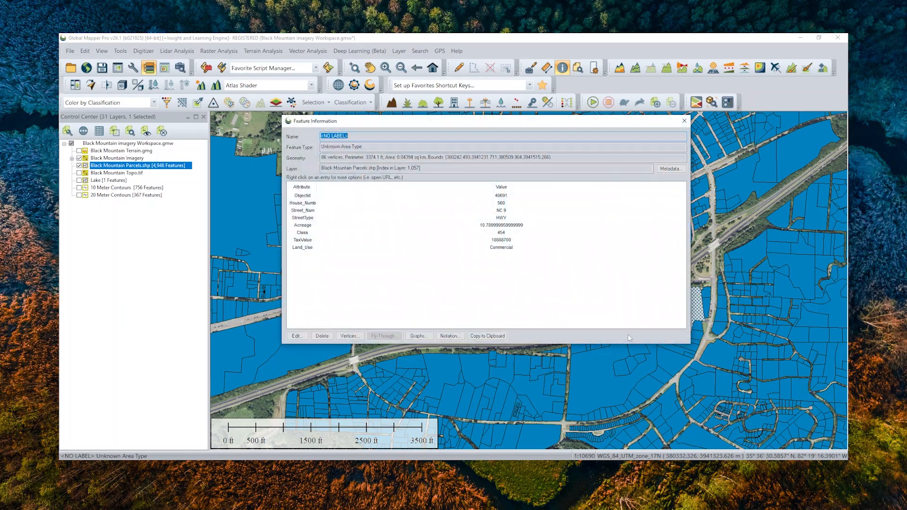
click(683, 121)
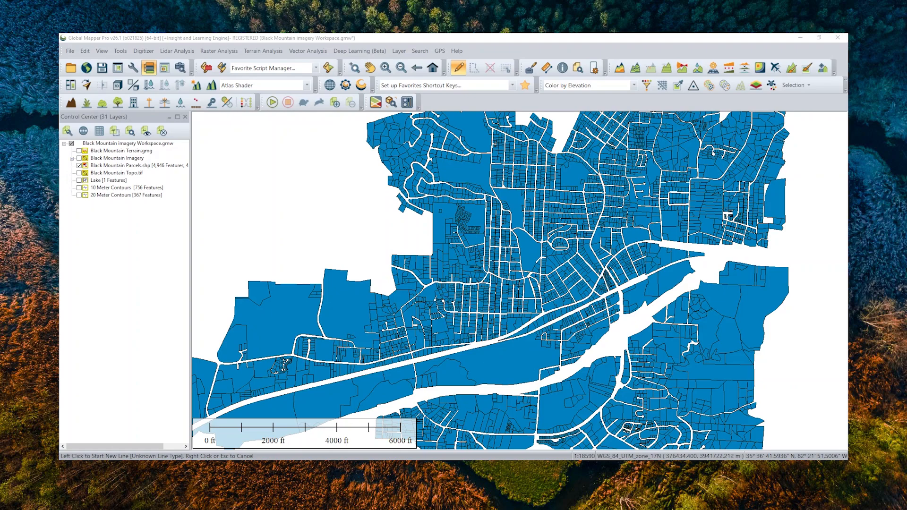
mouse_move(458, 68)
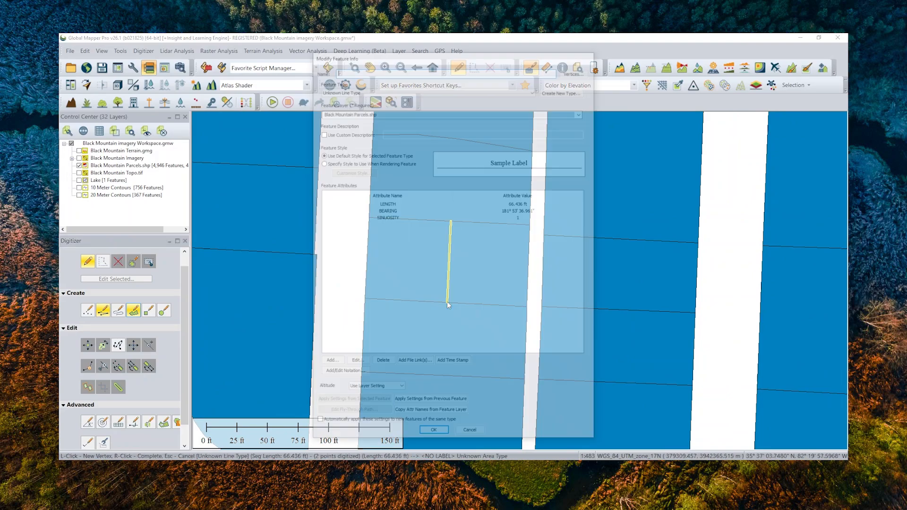
Confirm the new dividing line feature and drag a vertex to bend the boundary.
click(581, 111)
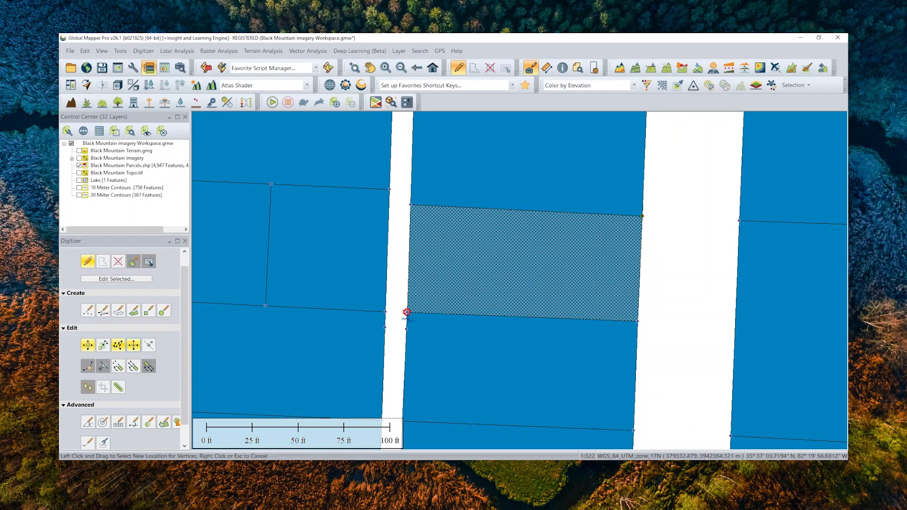
drag(407, 312, 406, 341)
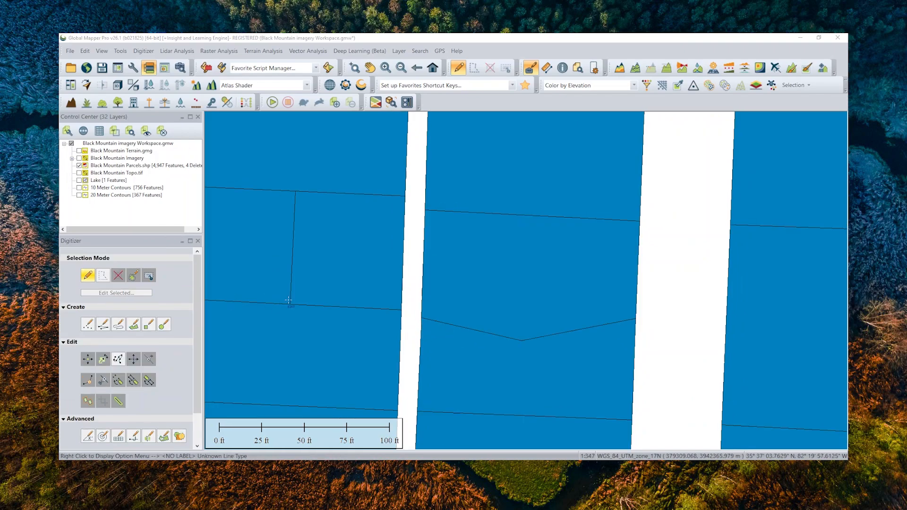
click(301, 249)
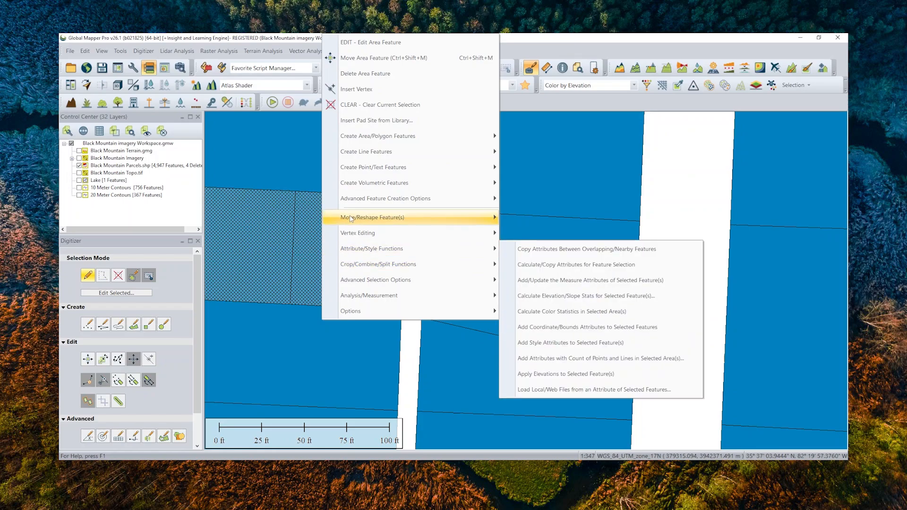
mouse_move(369, 295)
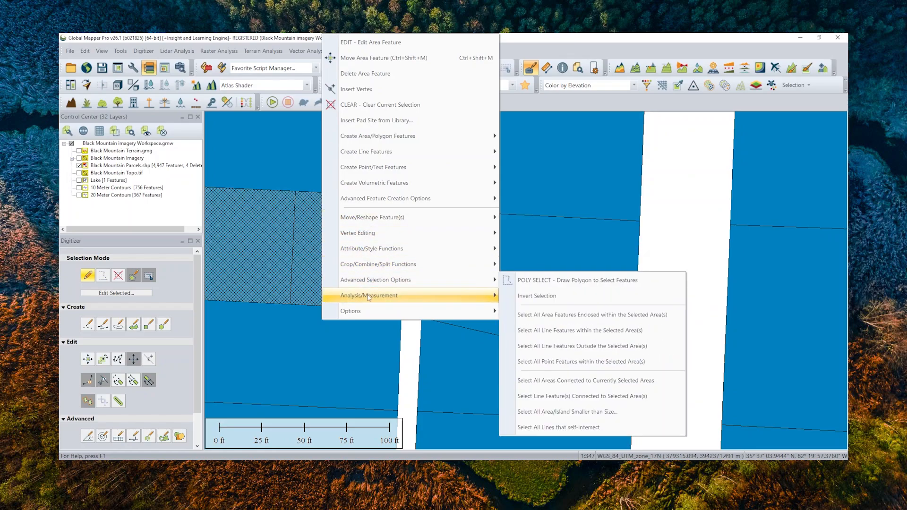
mouse_move(351, 311)
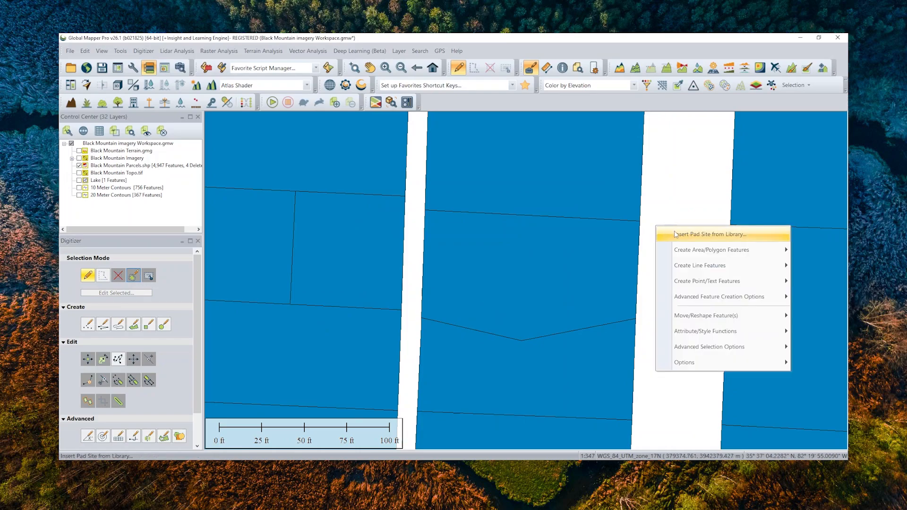
mouse_move(706, 281)
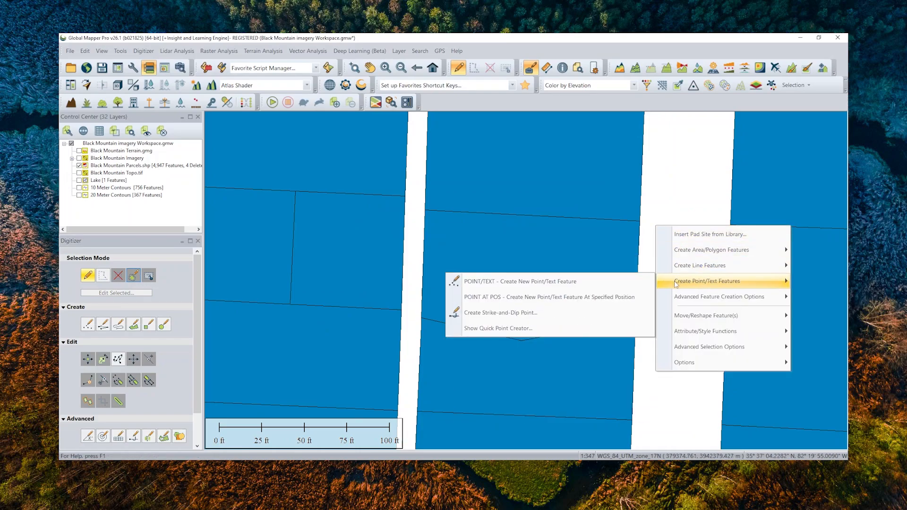
mouse_move(705, 331)
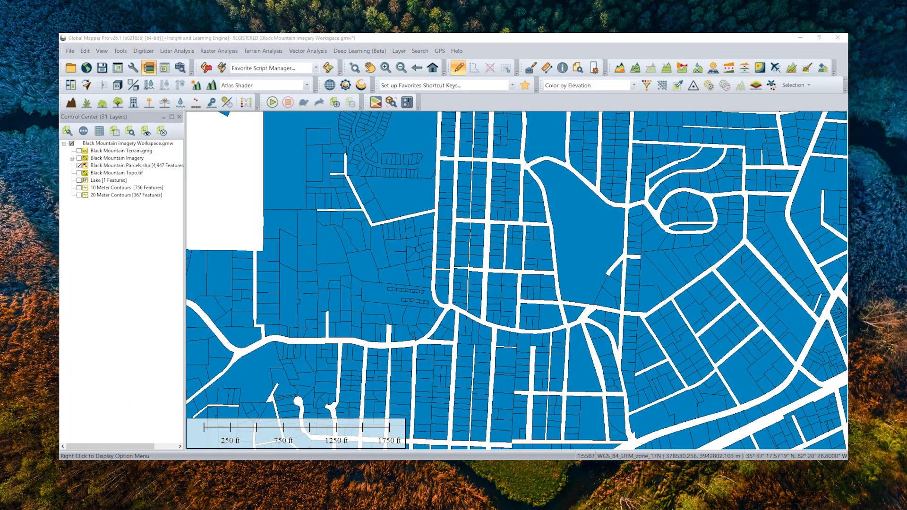
mouse_move(562, 67)
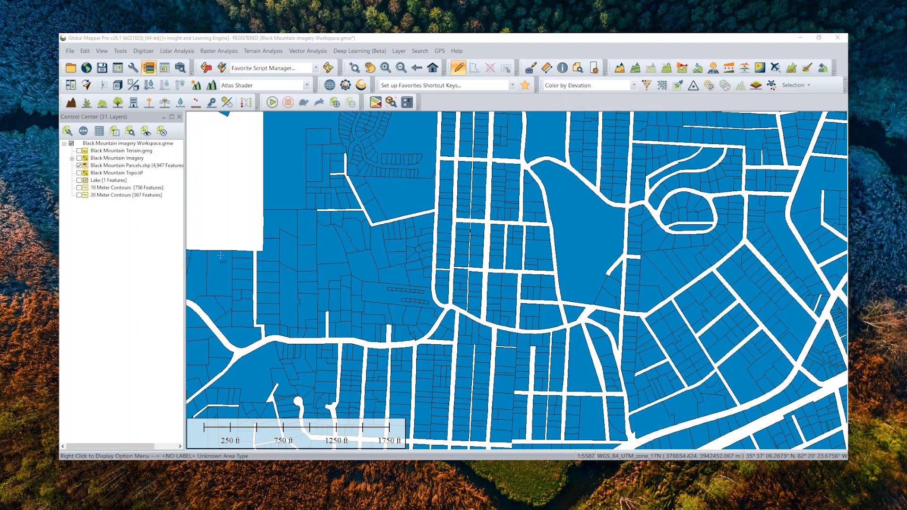
Undo the split and reselect Black Mountain Parcels.shp, now holding 4,946 features.
click(136, 165)
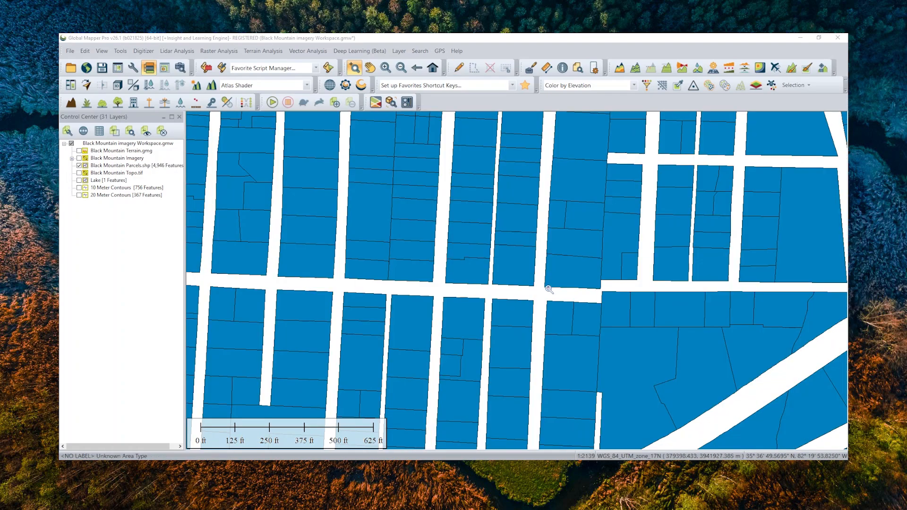
scroll(down, 3)
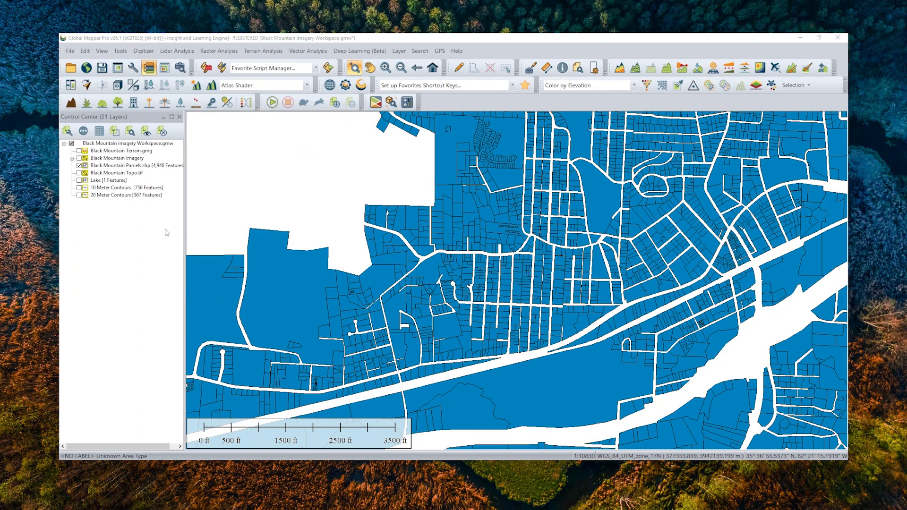
click(137, 166)
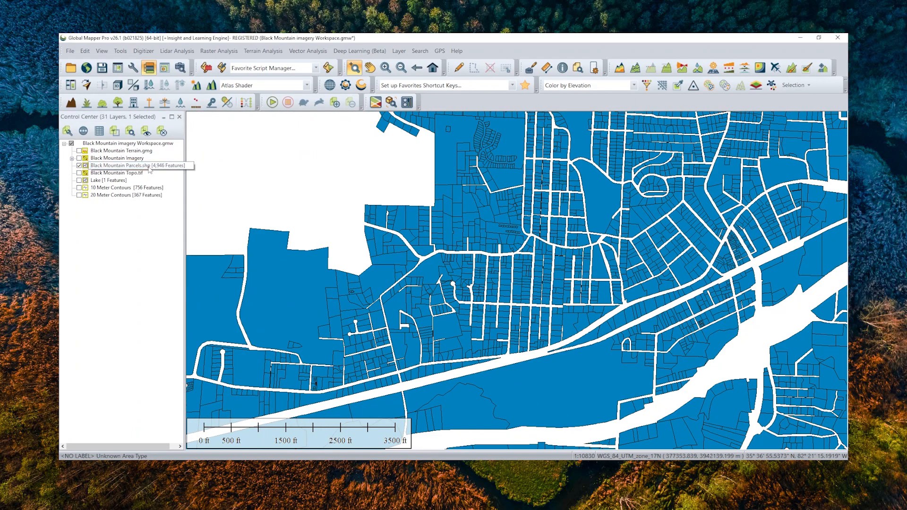
In the parcels layer's Area Styles, style by LAND_USE with a pastel palette and apply.
double_click(136, 165)
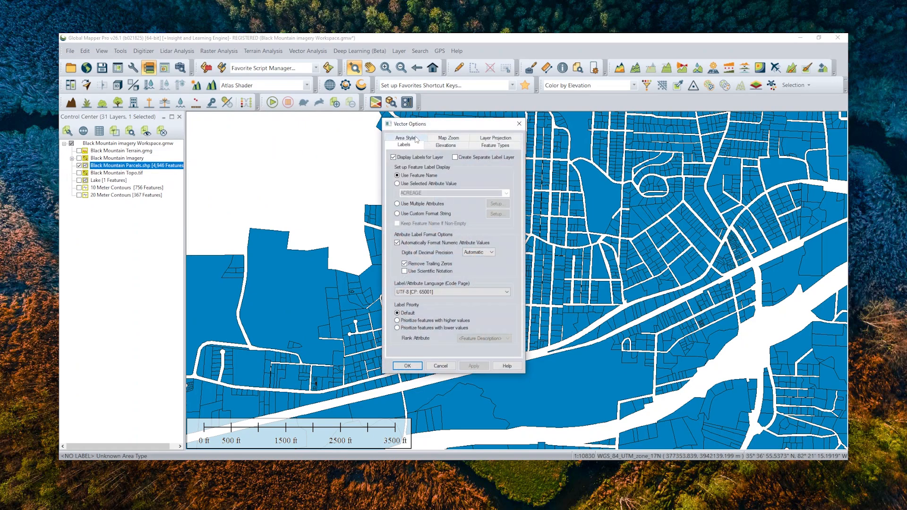
click(407, 138)
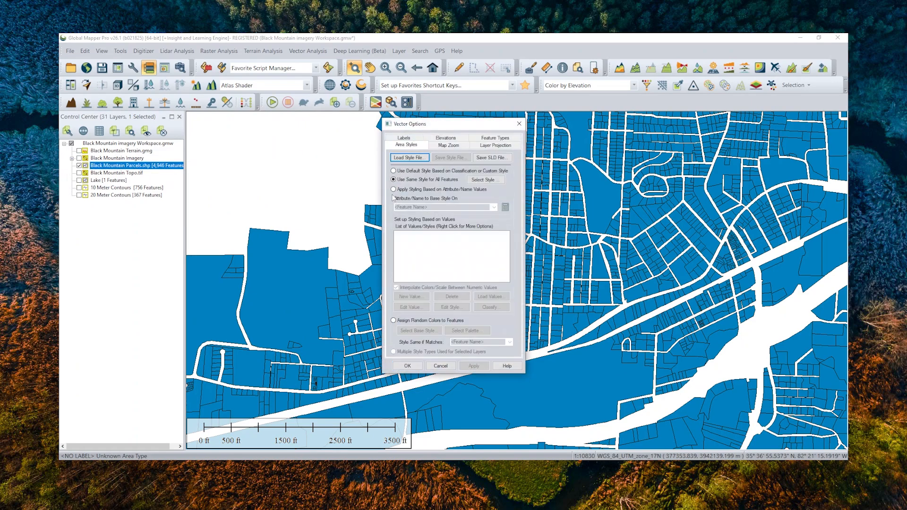
click(394, 189)
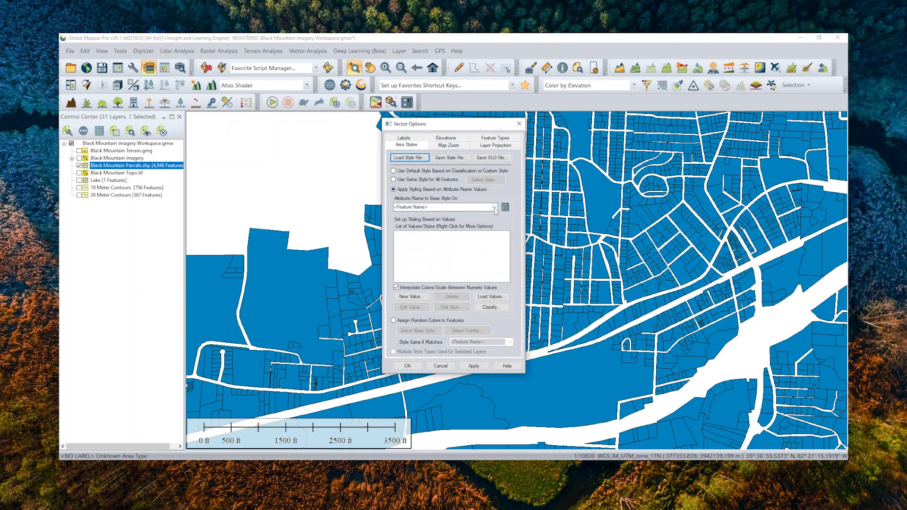
click(493, 207)
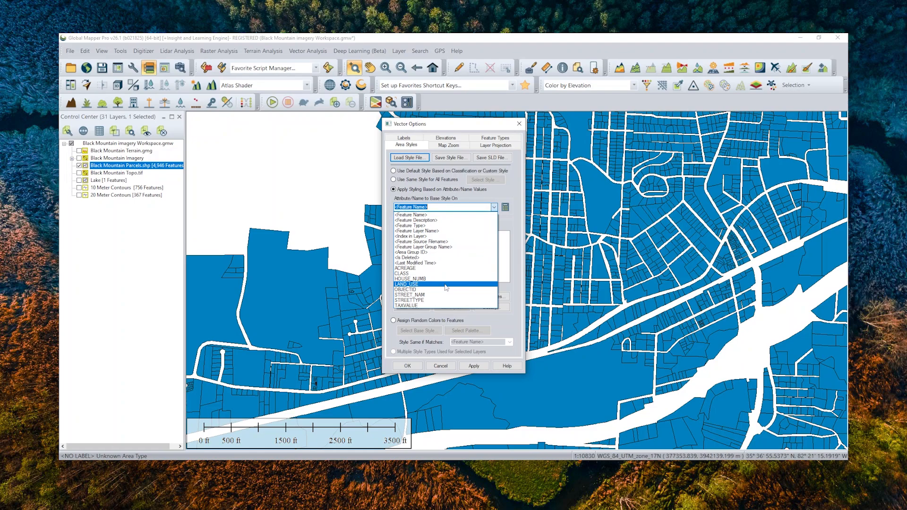
click(406, 283)
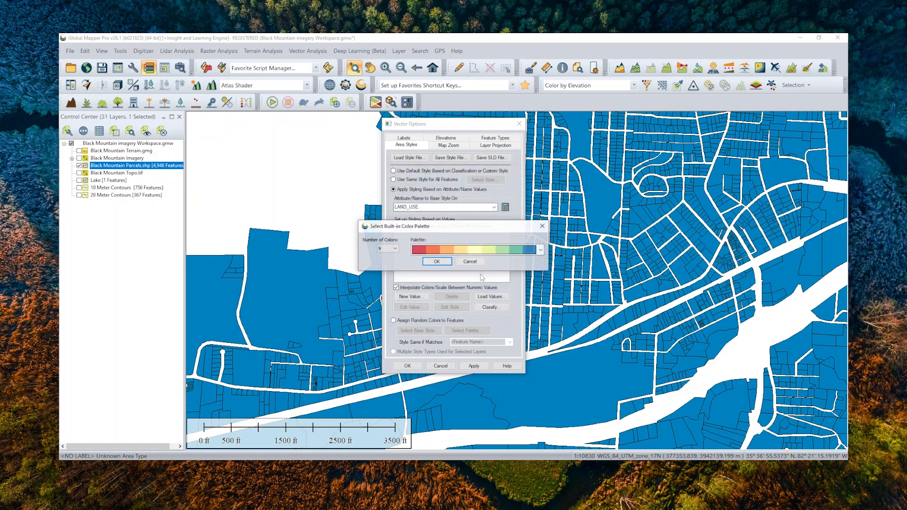
click(539, 250)
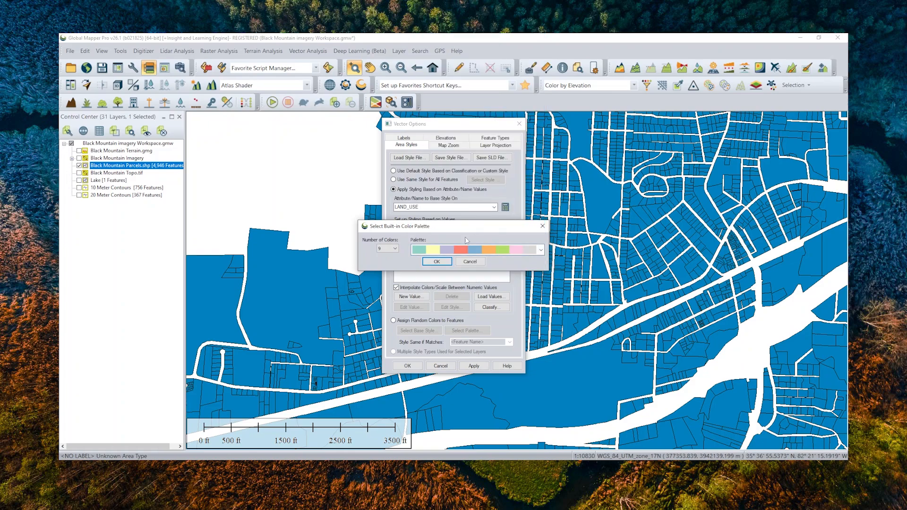
click(436, 261)
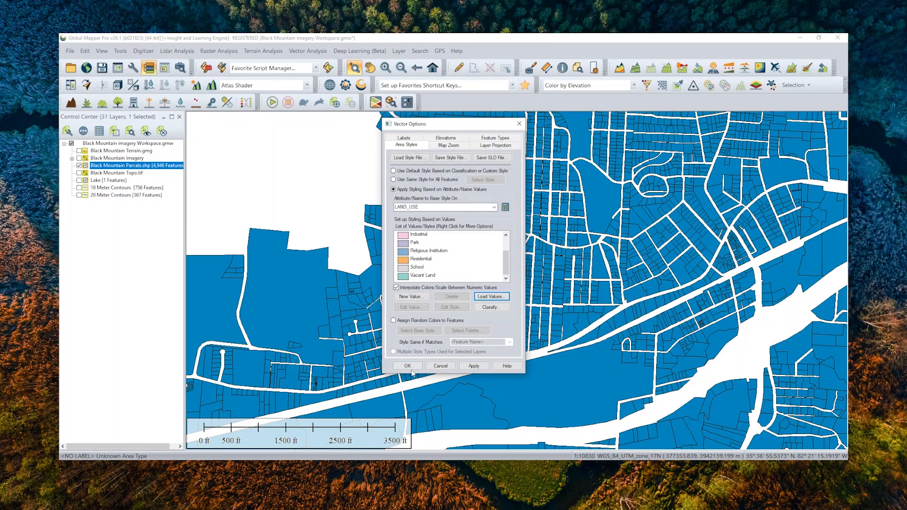
click(407, 366)
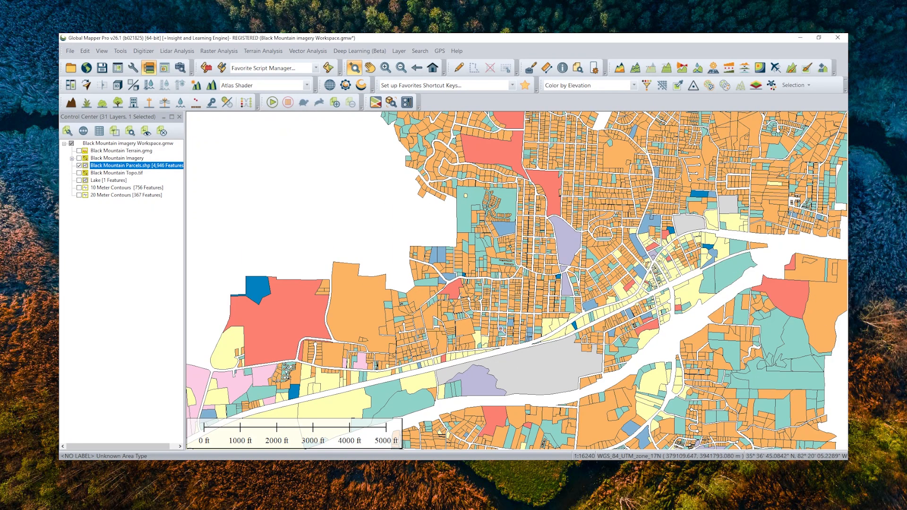
In Display Options, set the map legend to Display Legend Based on Loaded Vector Types.
scroll(down, 3)
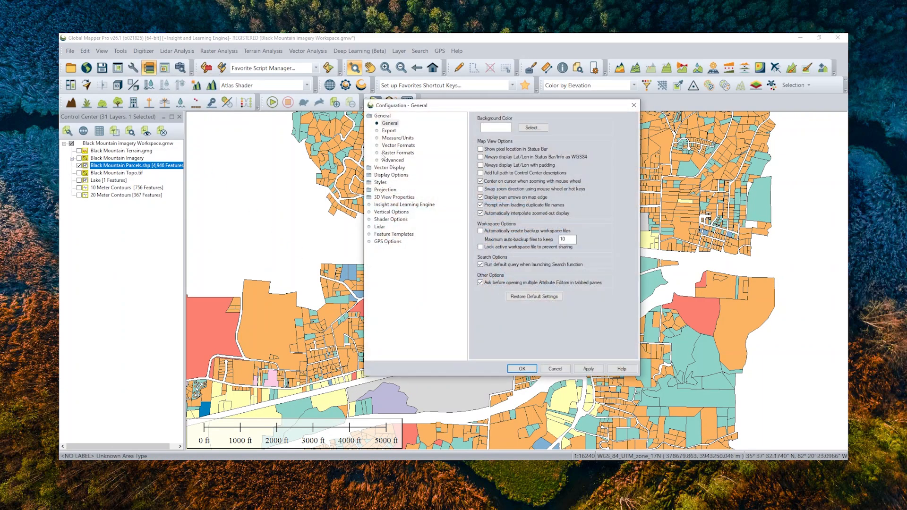
click(391, 130)
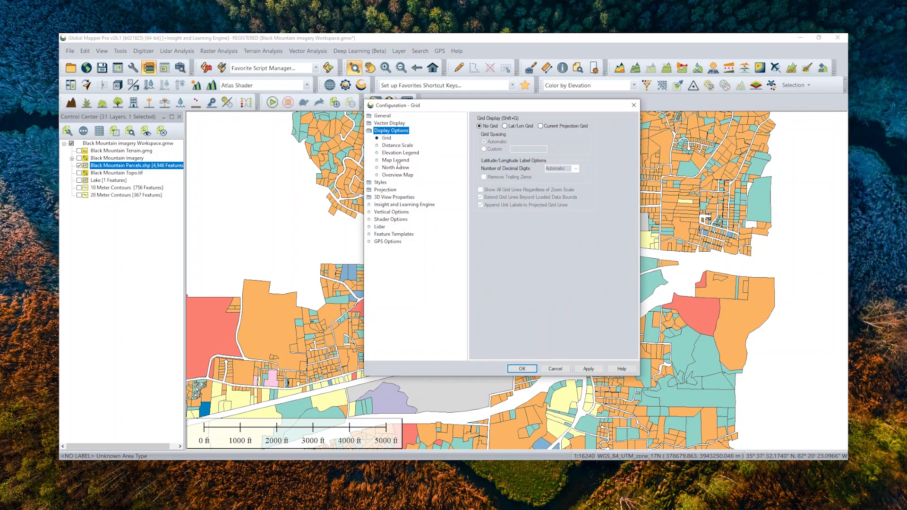
click(395, 161)
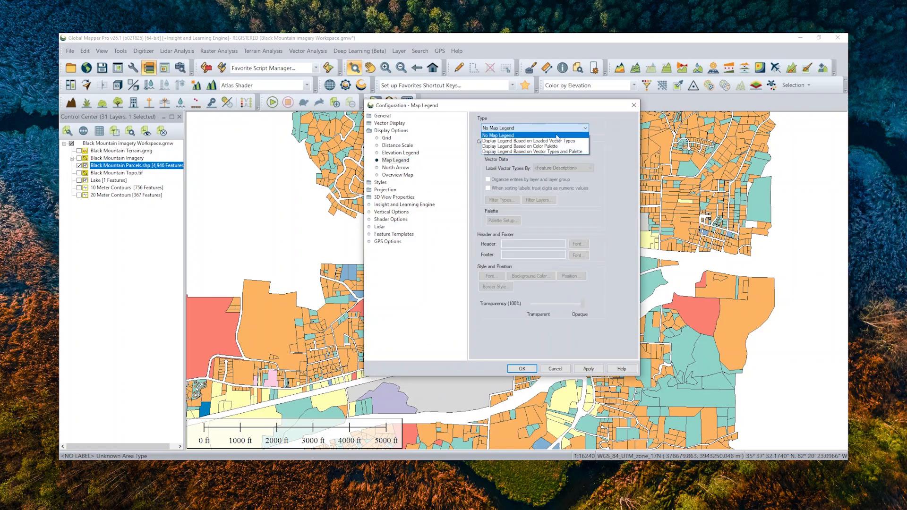
click(529, 140)
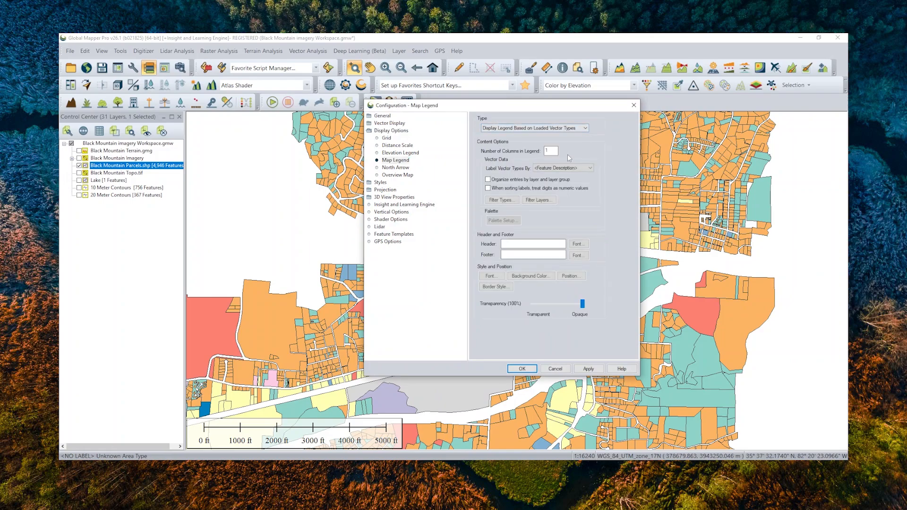
click(521, 369)
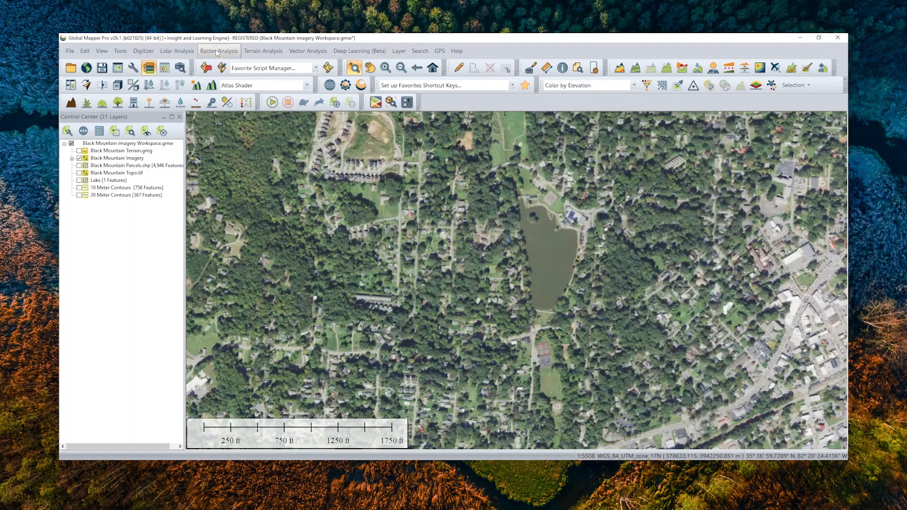
Hide the aerial imagery layer so the Atlas-shaded Black Mountain Terrain and its legend show.
click(219, 51)
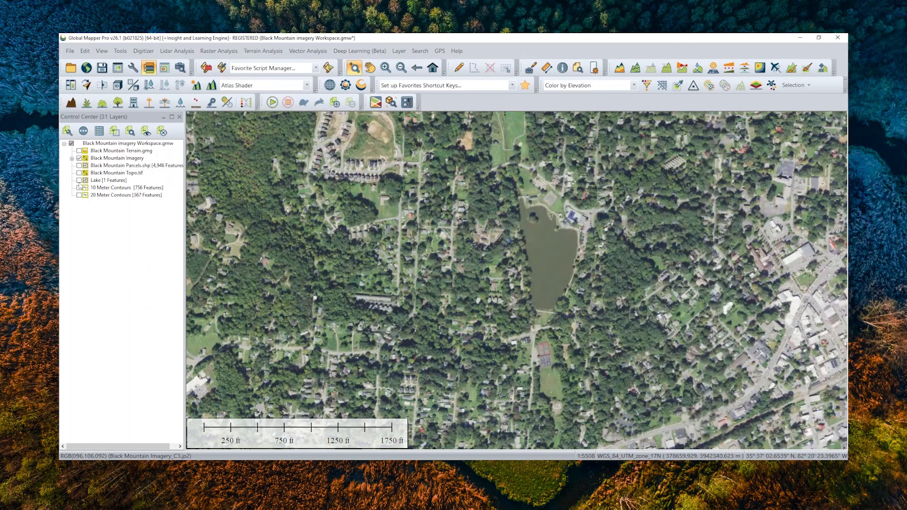
click(108, 180)
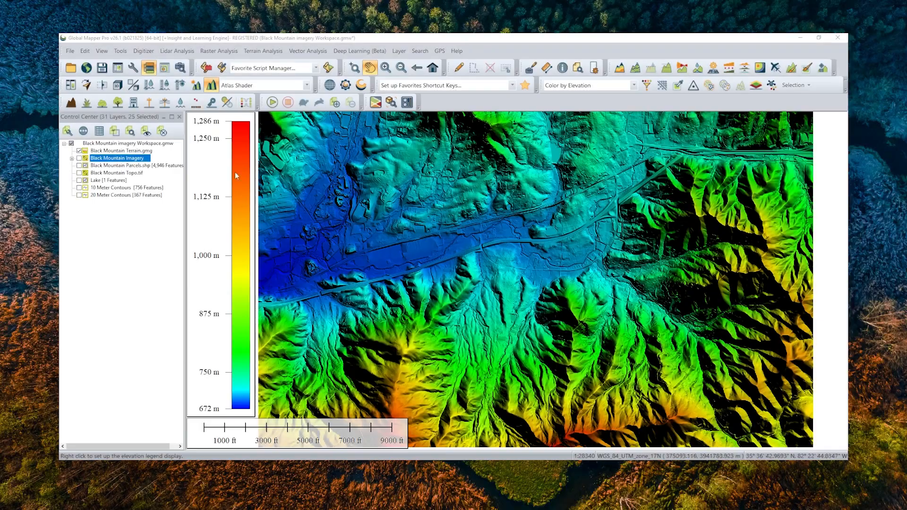
Try Slope Shader, then apply the custom purple-to-yellow elevation shader.
click(263, 51)
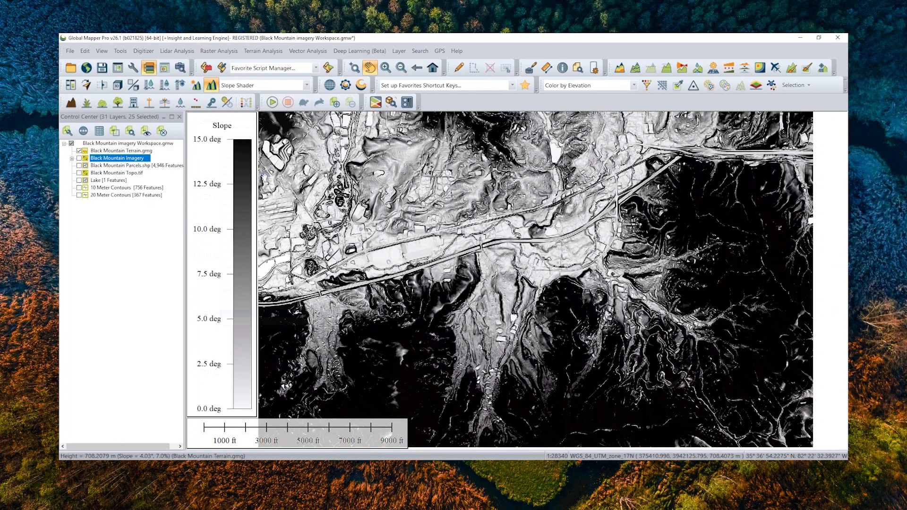
click(260, 85)
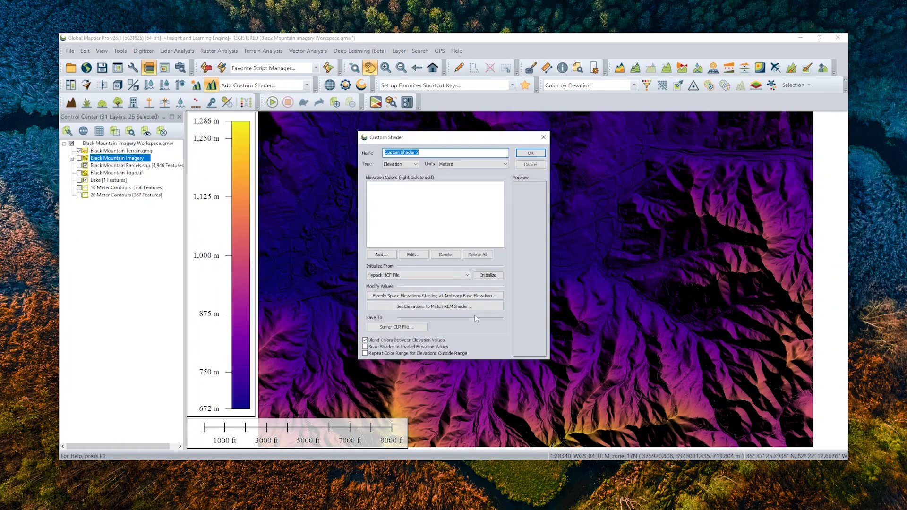
click(530, 153)
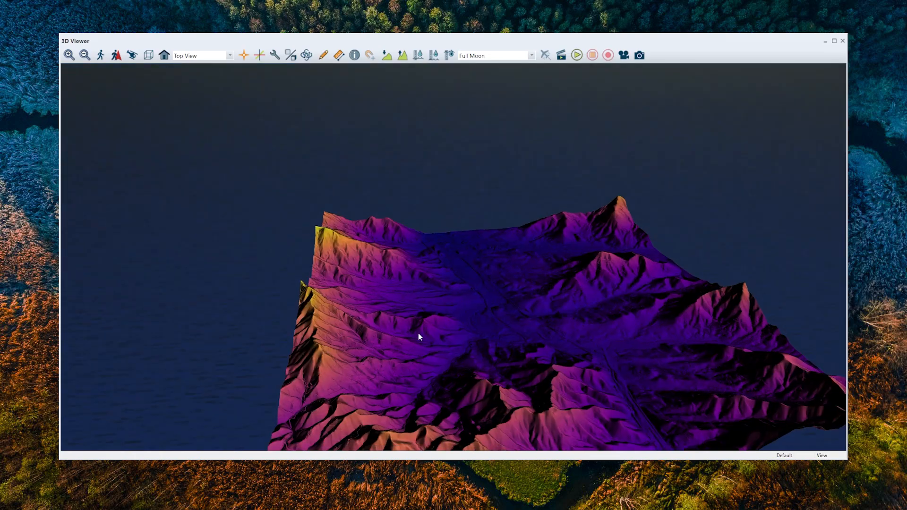
Orbit the 3D terrain model to view the mountains from different sides.
drag(419, 337, 519, 319)
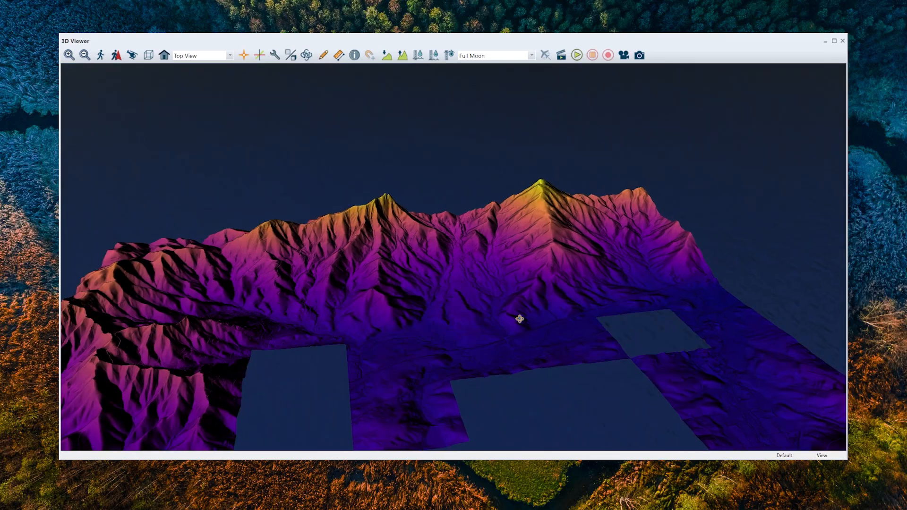
drag(520, 320, 421, 371)
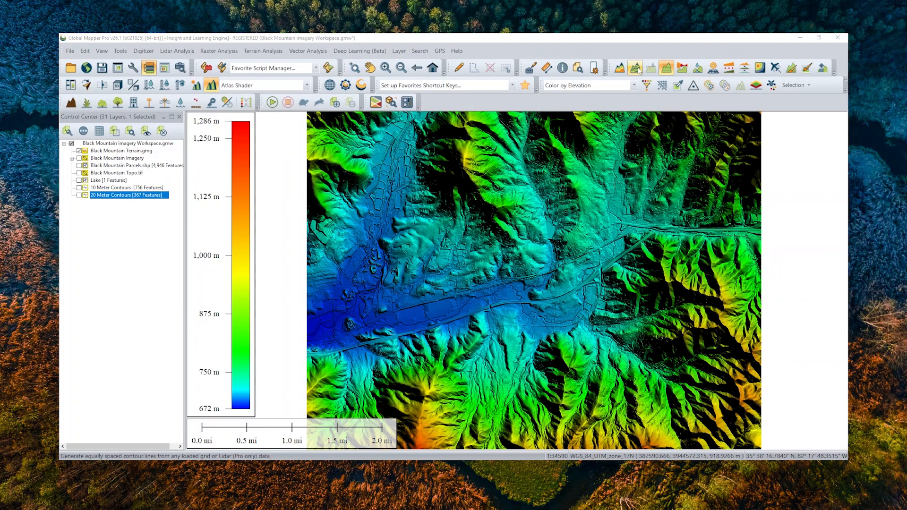
mouse_move(635, 68)
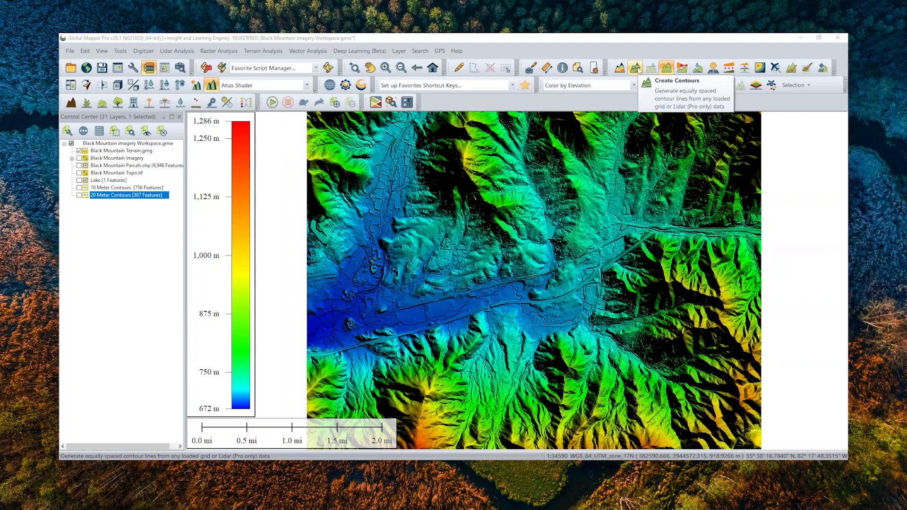
Create a '20 Meter Contours' layer with a 20-meter contour interval.
click(635, 68)
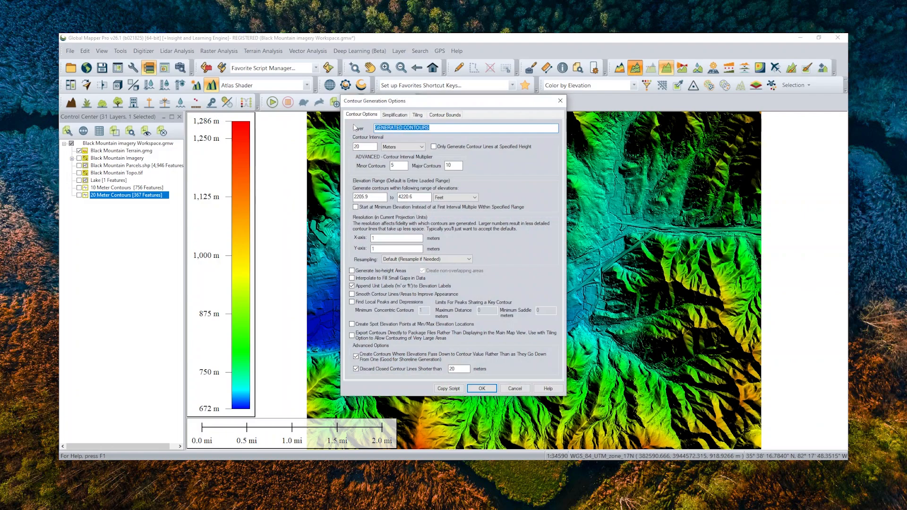
text(20 Meter Contours)
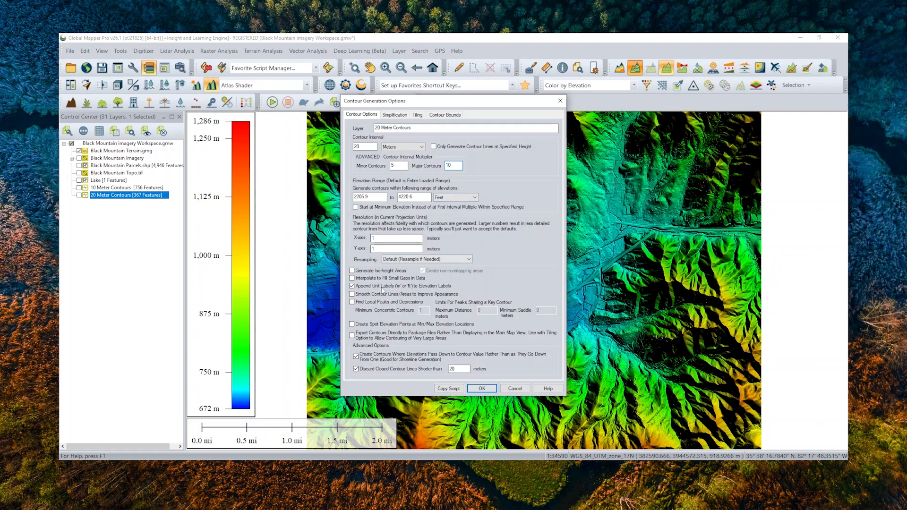
click(356, 369)
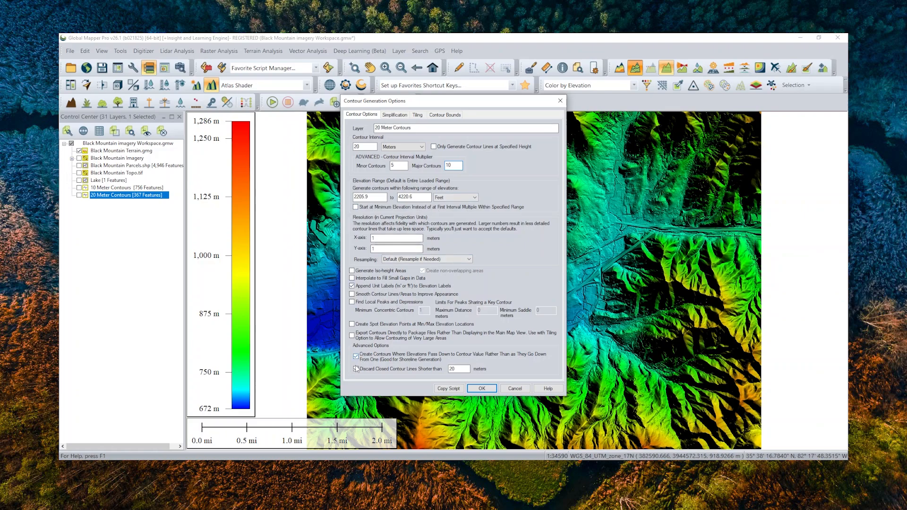
click(356, 369)
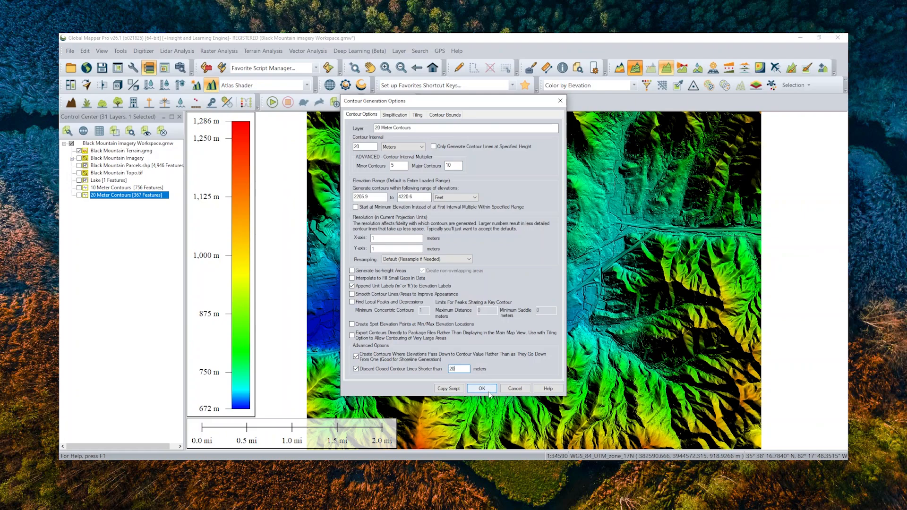
click(481, 388)
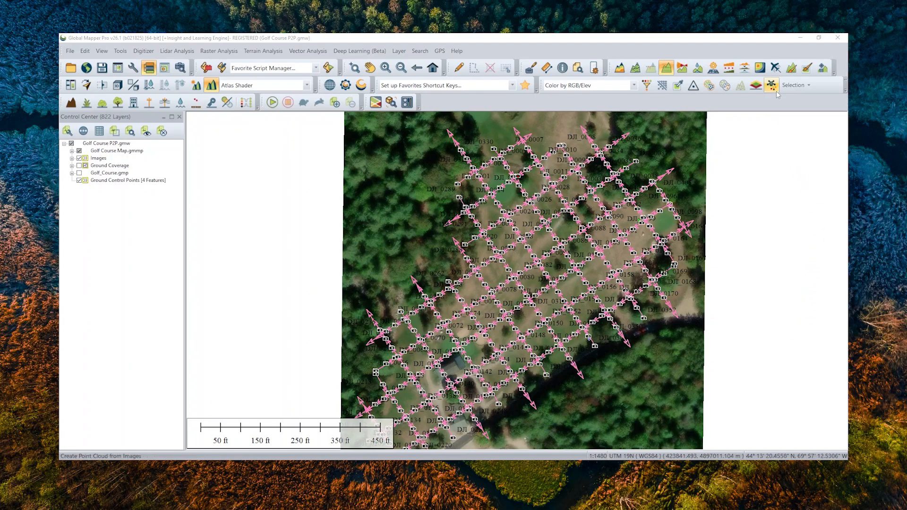
Launch Pixels to Points and choose Use Main Window.
click(772, 85)
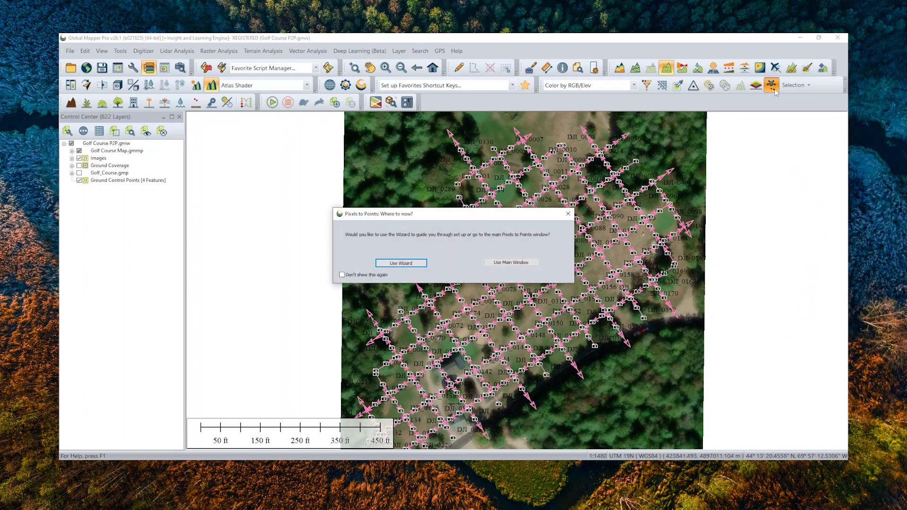
mouse_move(535, 291)
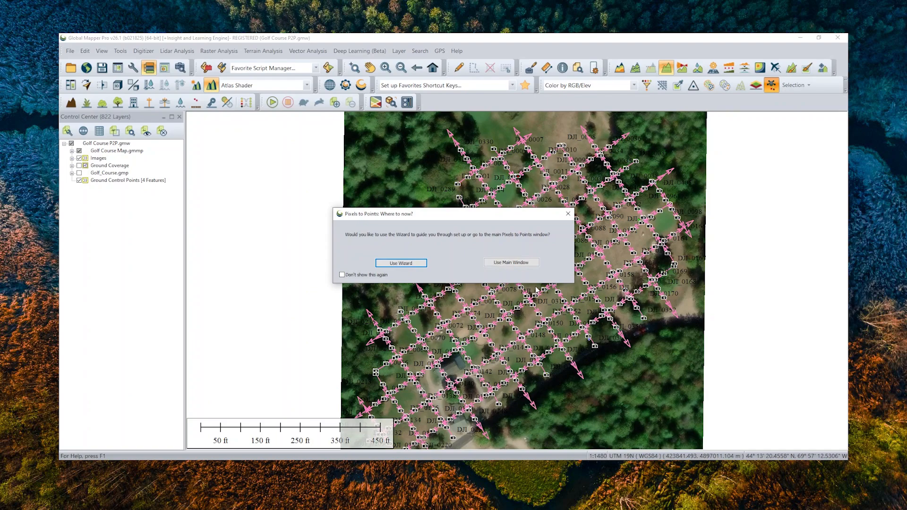
mouse_move(510, 262)
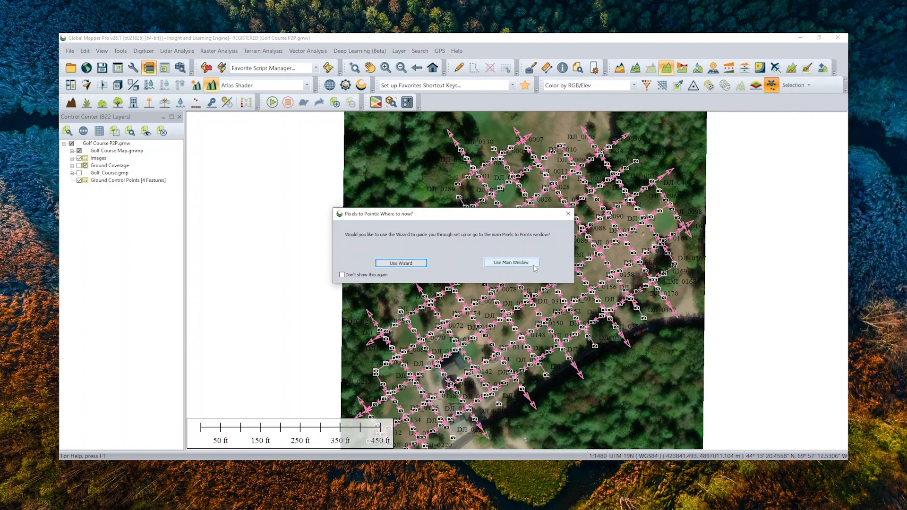
click(510, 262)
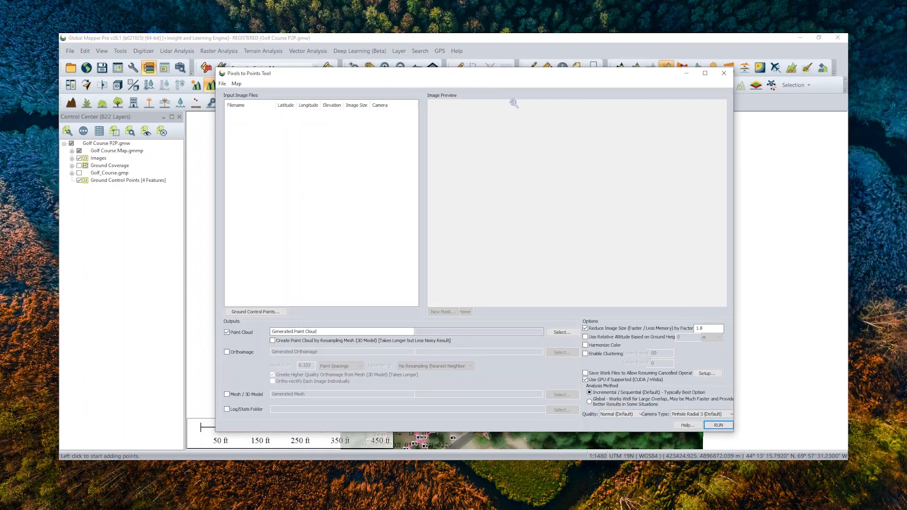
Add the 408 loaded picture points as input image files.
right_click(342, 173)
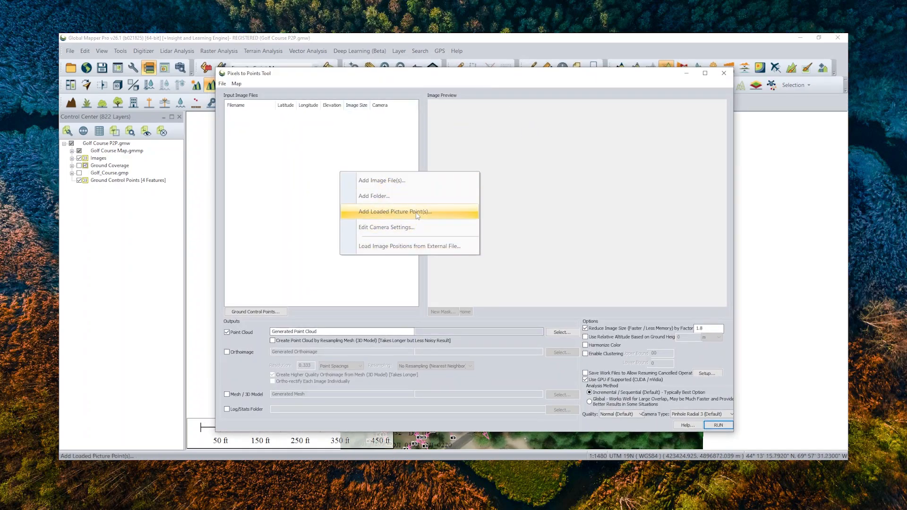
click(395, 211)
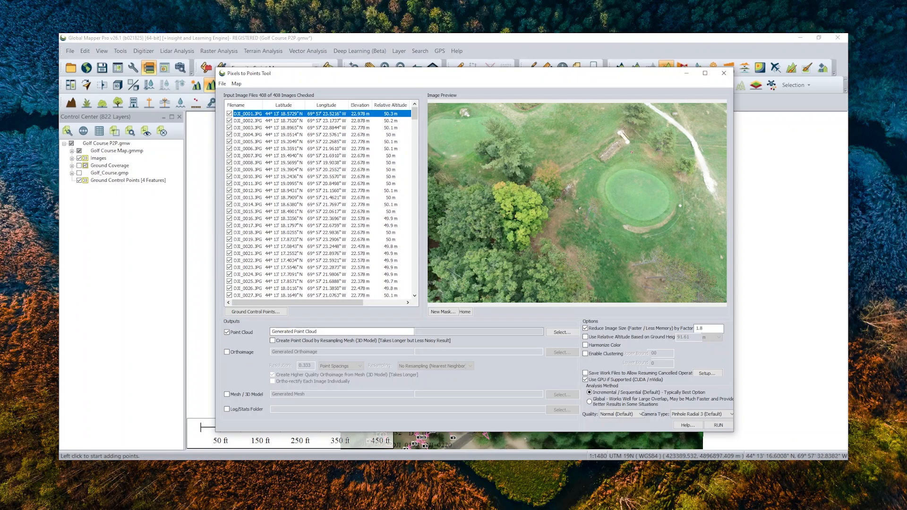
click(254, 311)
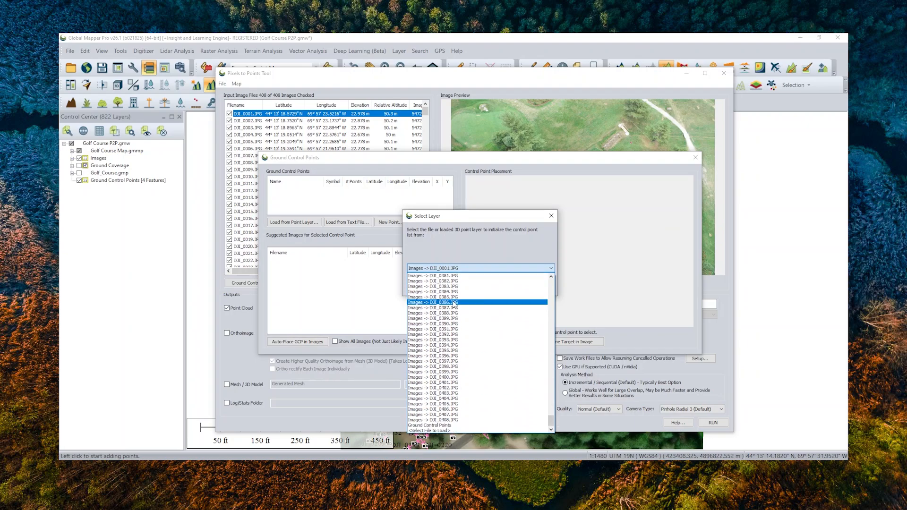
Load the three control points from the Ground Control Points point layer.
click(431, 425)
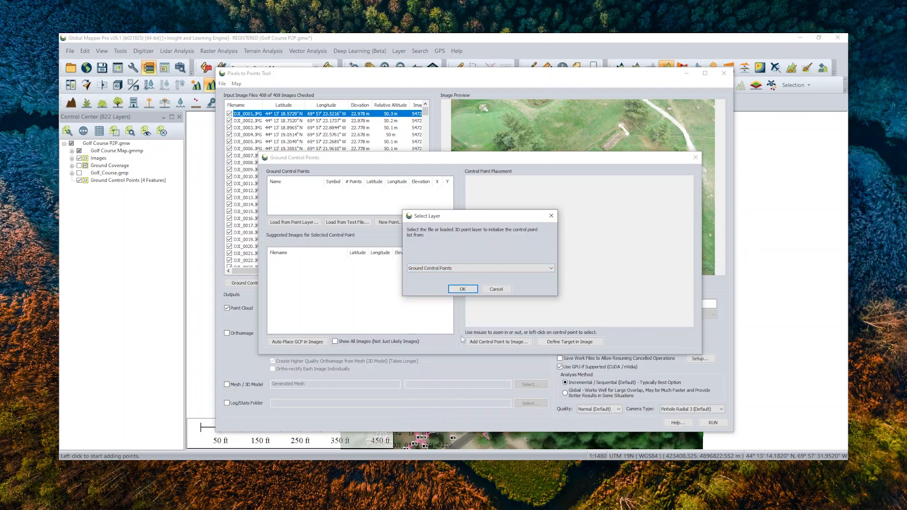
click(462, 288)
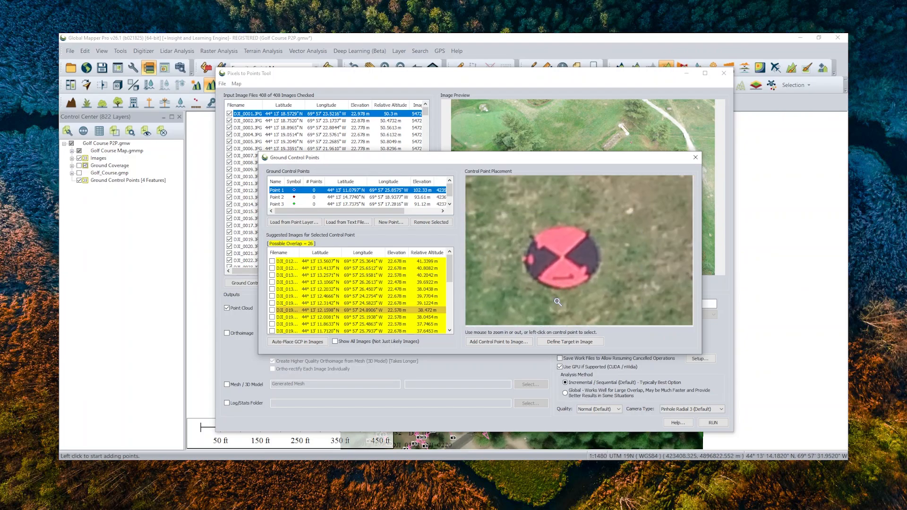
click(570, 341)
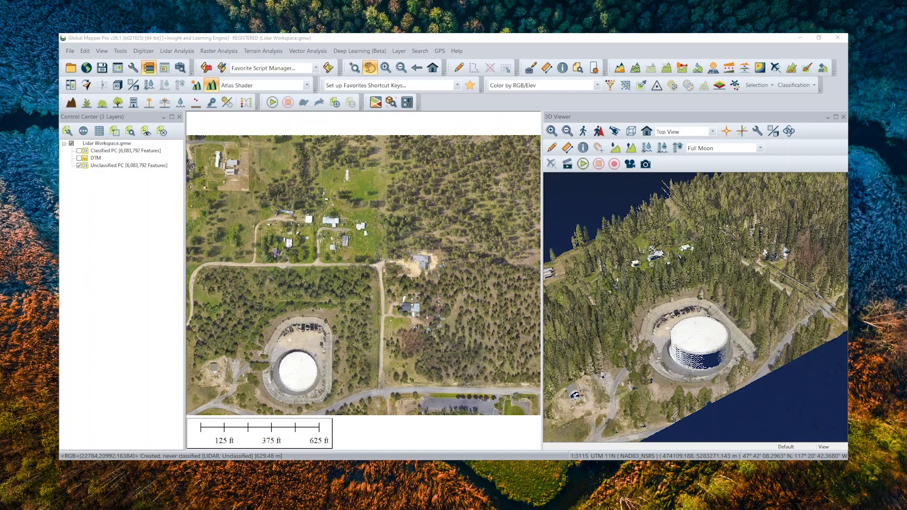
mouse_move(544, 292)
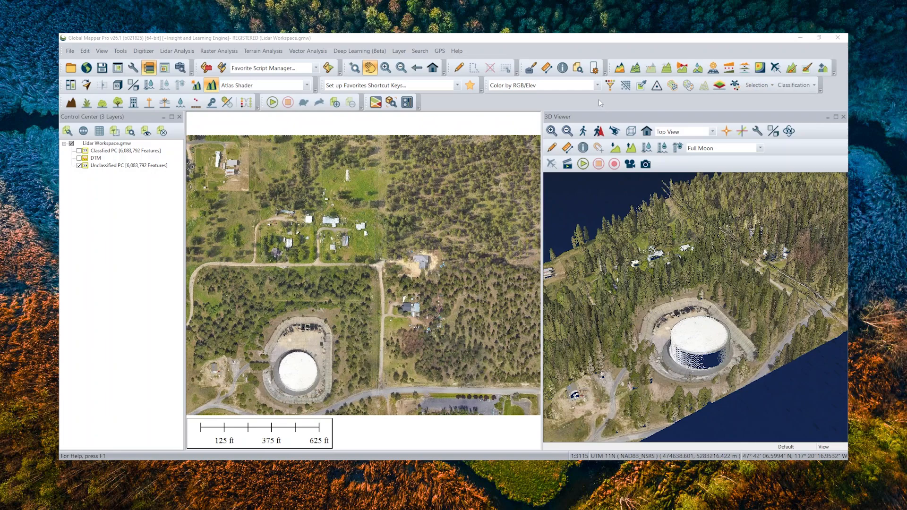
mouse_move(602, 102)
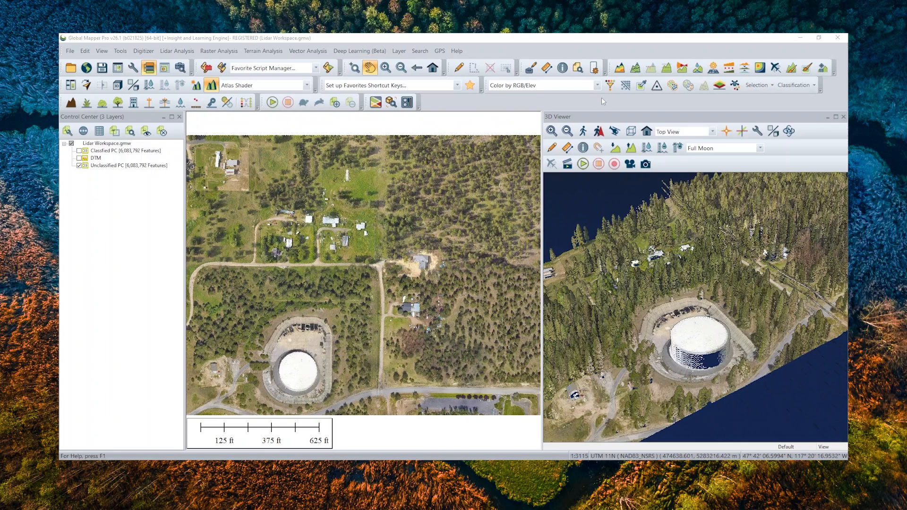
Colour the point cloud by classification, switch back to RGB, and show selection tools.
click(598, 85)
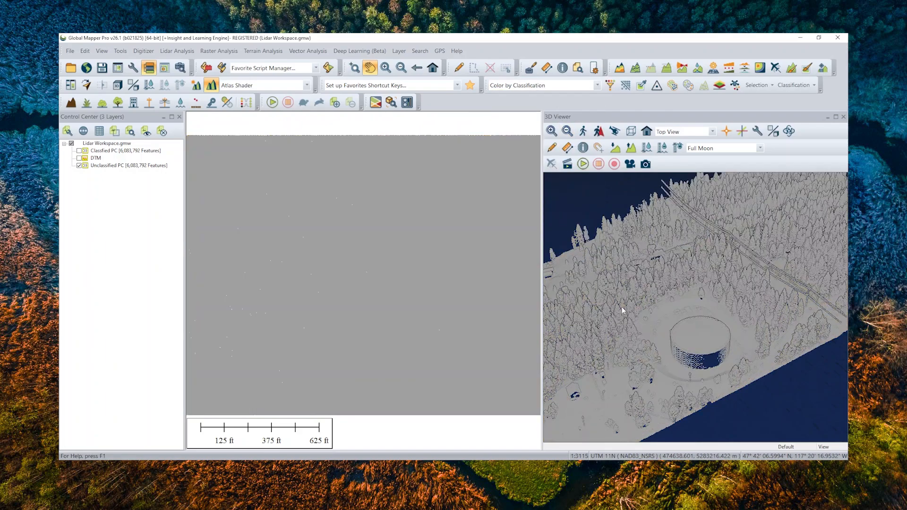
click(597, 85)
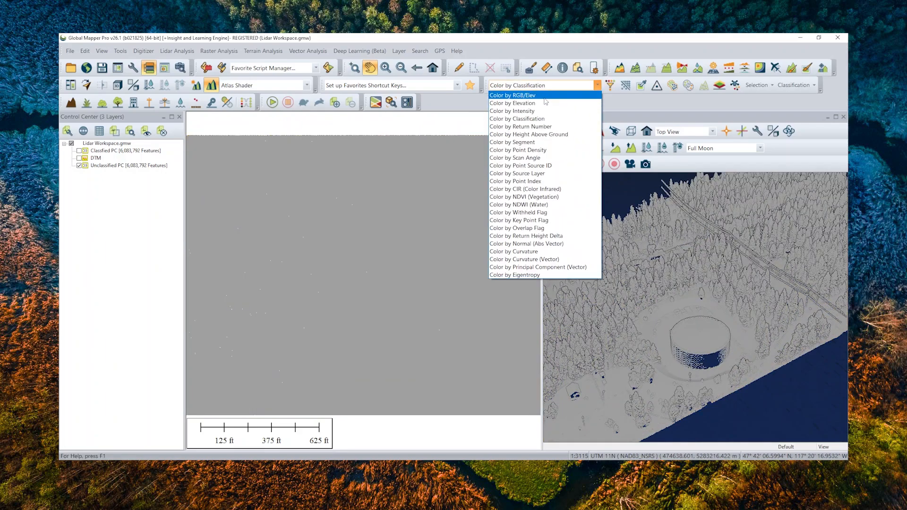
click(512, 95)
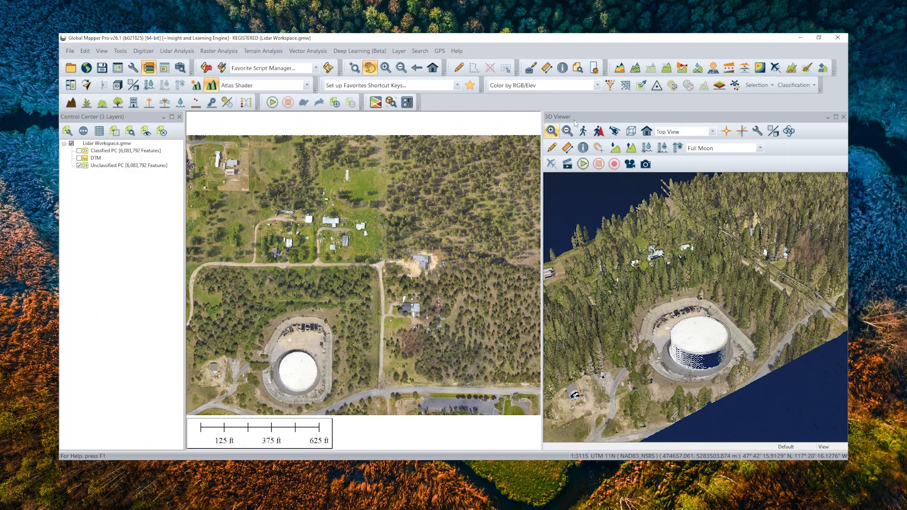
click(757, 85)
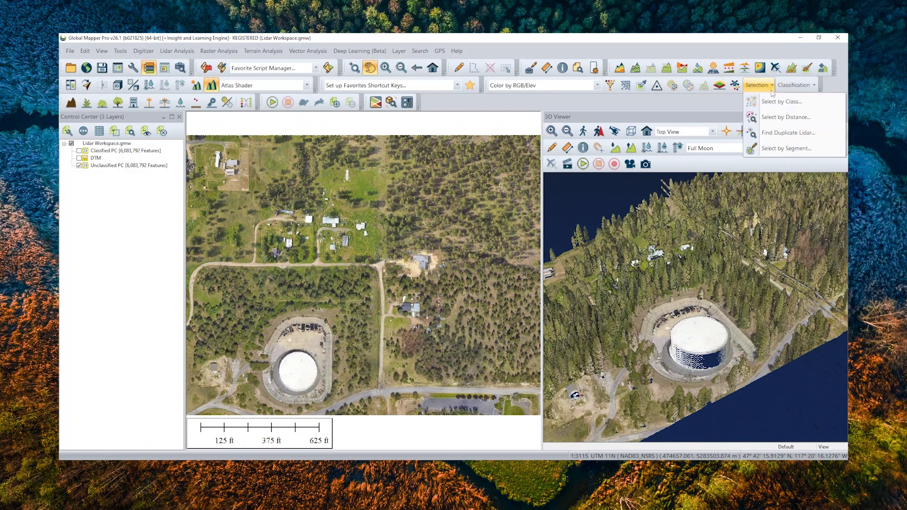
click(793, 86)
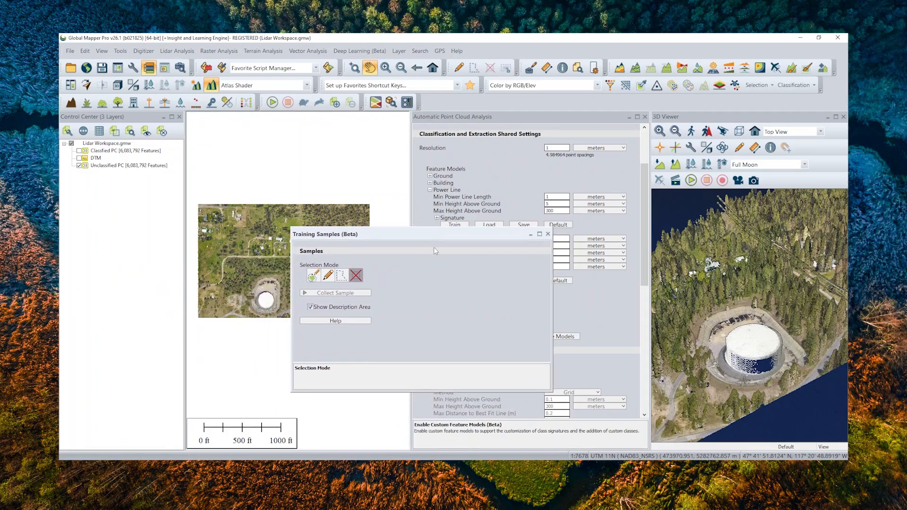
Open Automatic Point Cloud Analysis with its Training Samples (Beta) window.
click(547, 234)
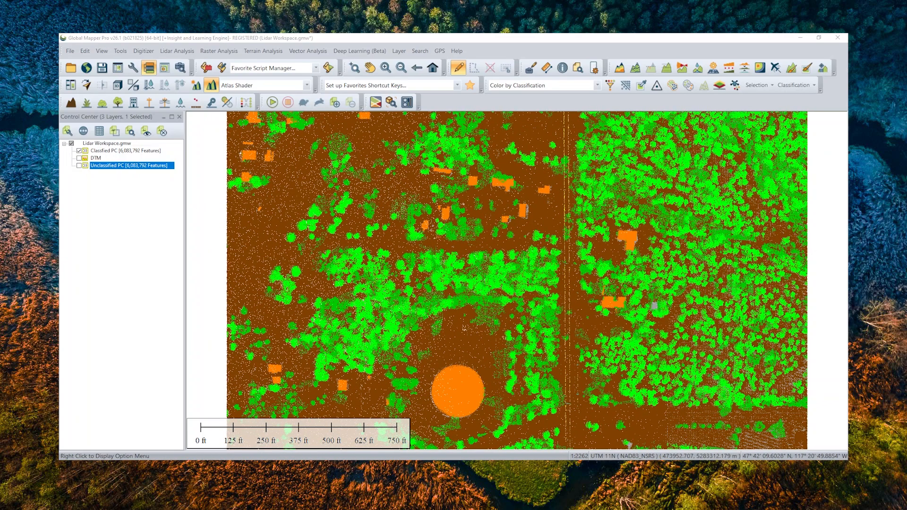
mouse_move(457, 350)
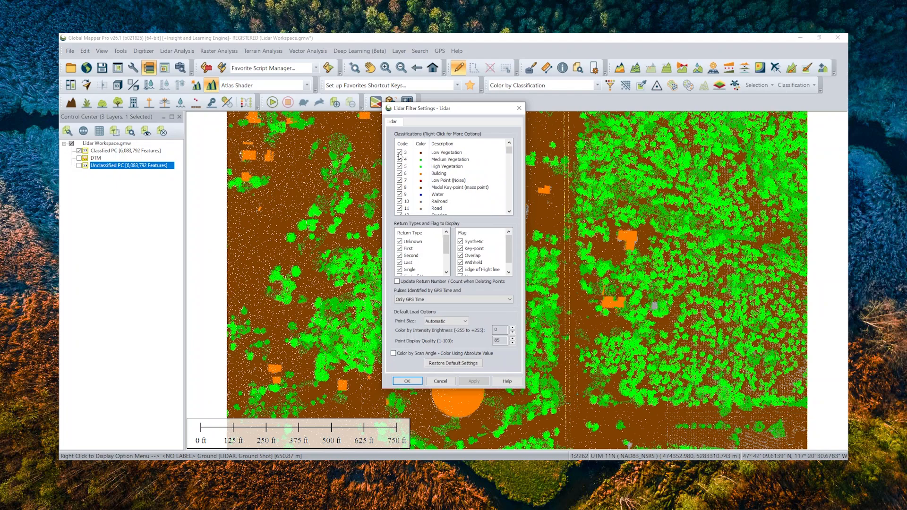
Apply a Lidar display filter showing only the 2 Ground classification.
click(400, 167)
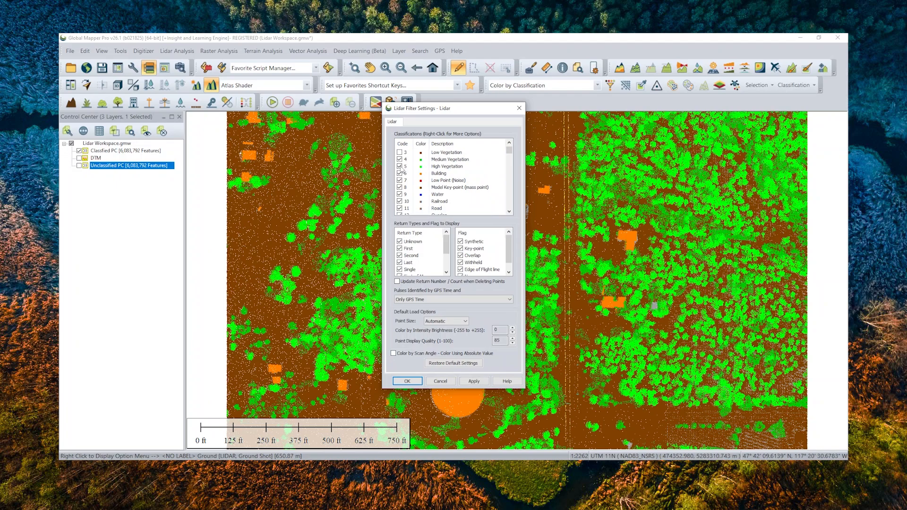
right_click(445, 168)
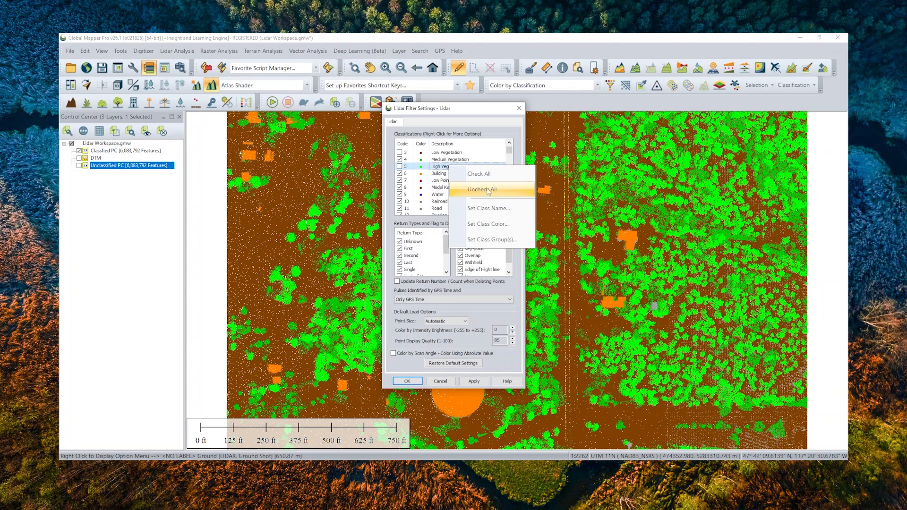
click(480, 189)
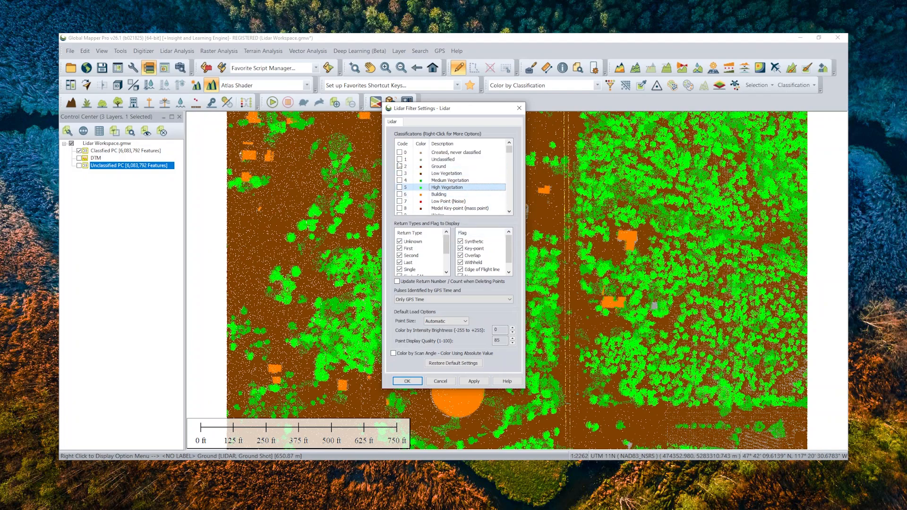
click(474, 381)
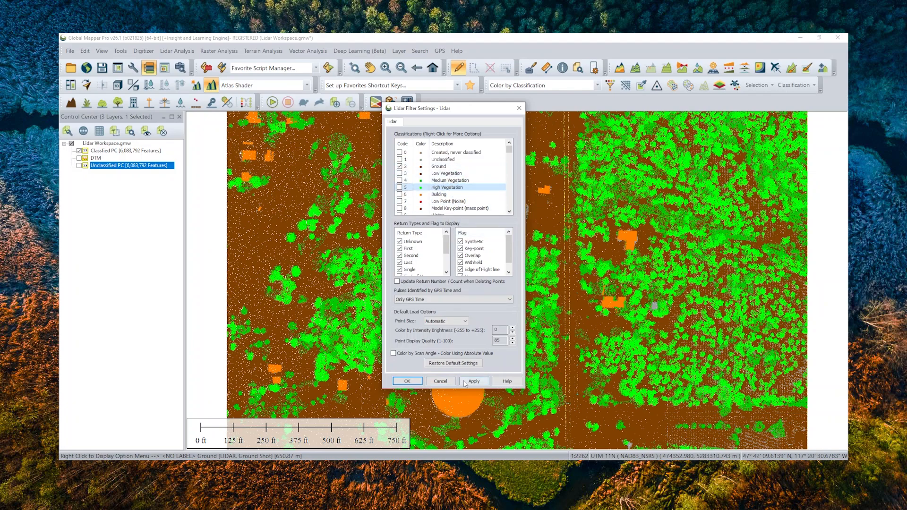
click(407, 381)
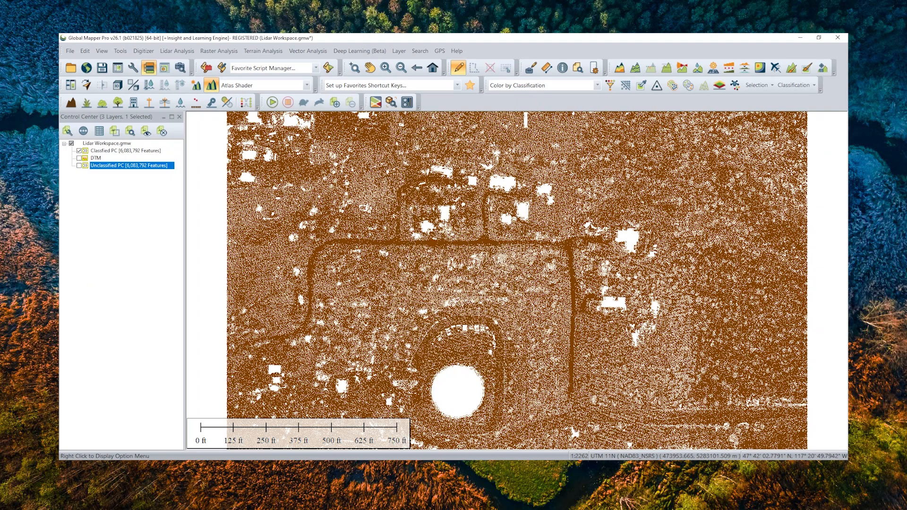
Select the Classified PC layer in the Control Center.
click(123, 150)
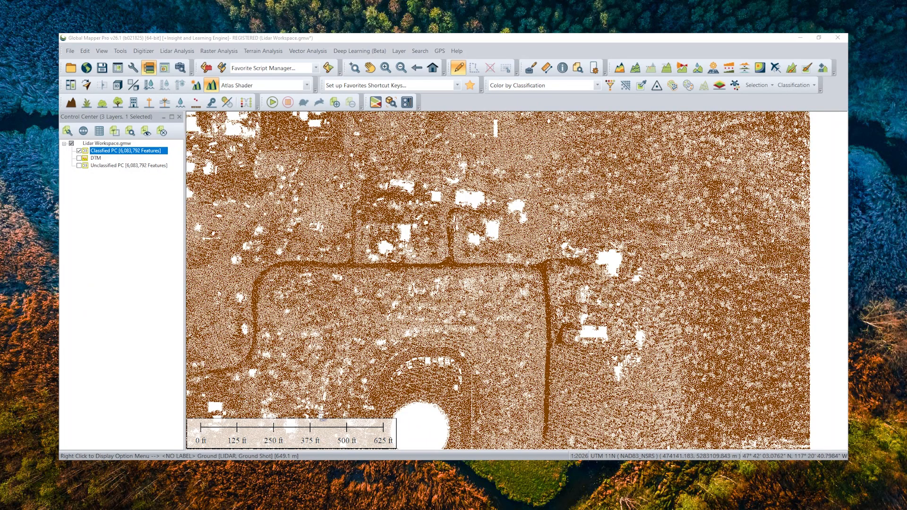
mouse_move(621, 68)
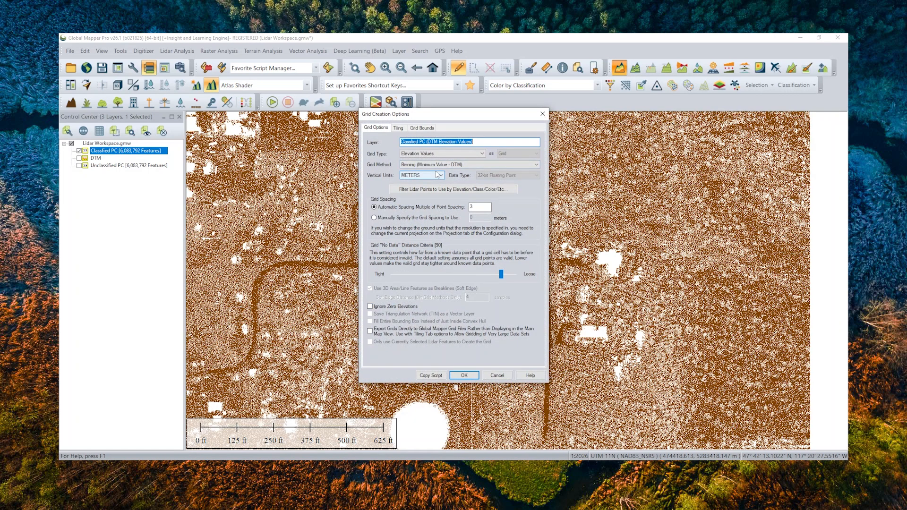
Create a 'Digital Terrain Model' grid using Binning (Minimum Value - DTM).
text(Digital Terrain Model)
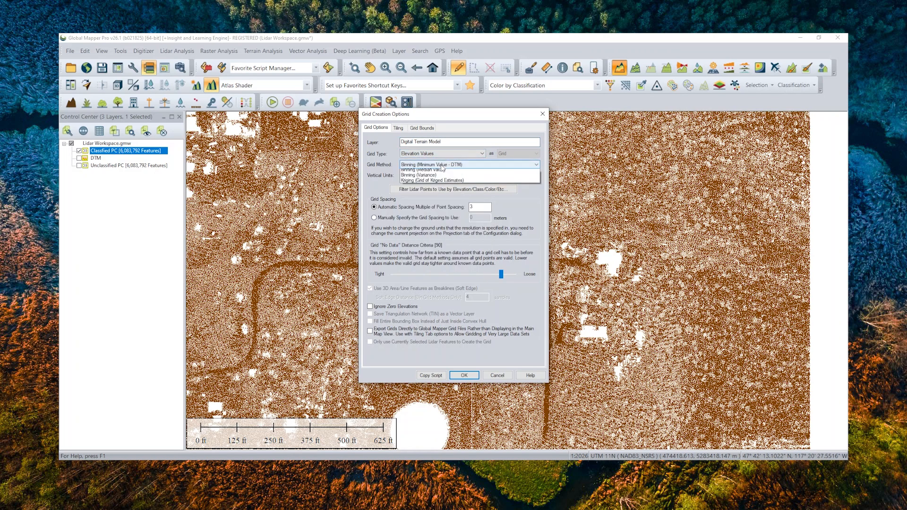
click(423, 165)
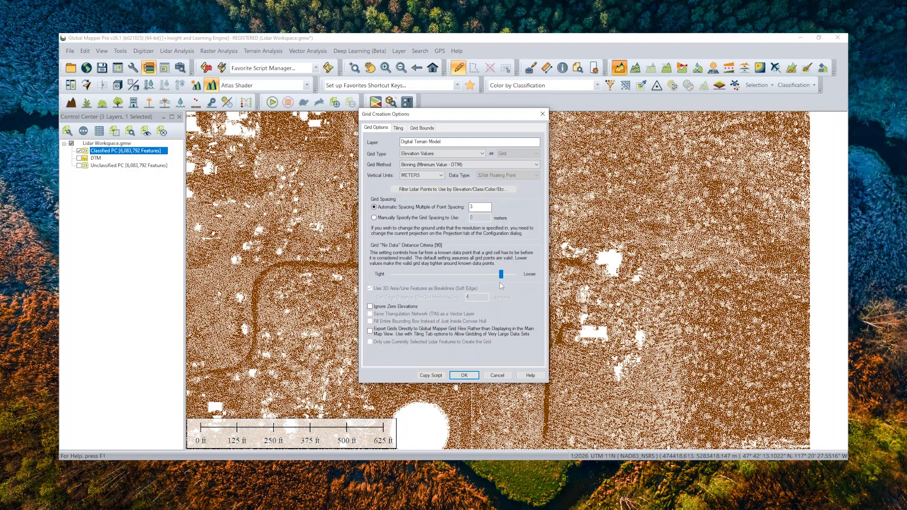
click(464, 374)
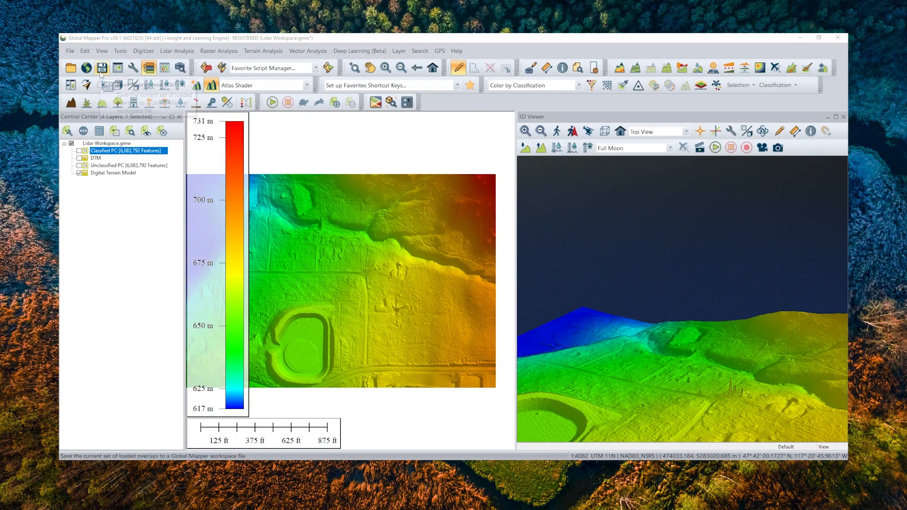
mouse_move(102, 68)
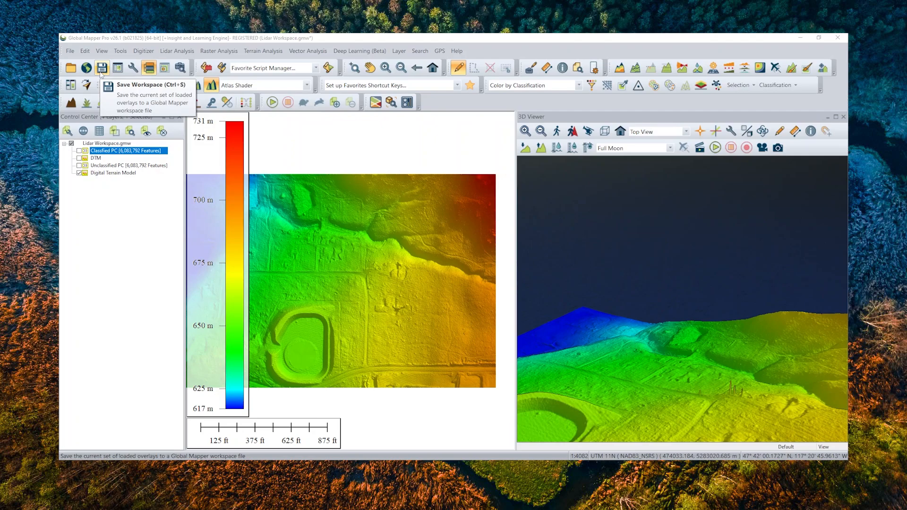
Open the File menu over the Digital Terrain Model views.
click(69, 50)
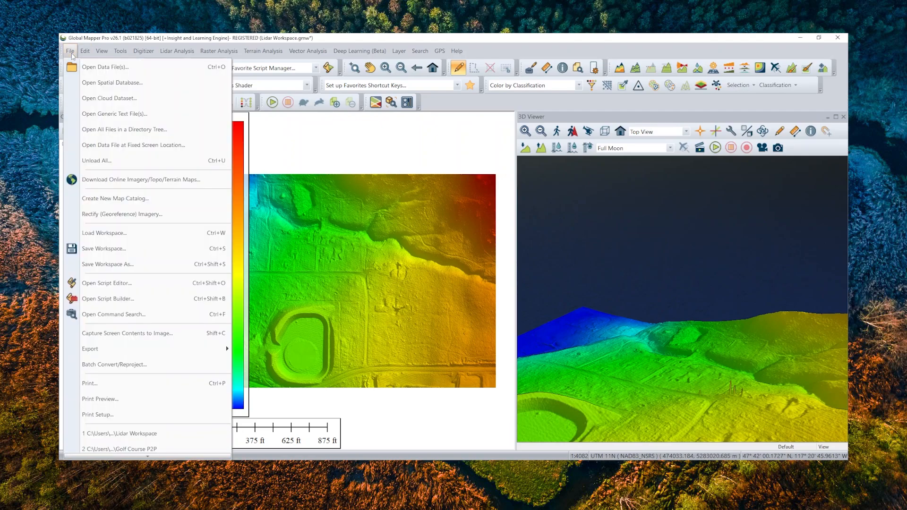
mouse_move(91, 348)
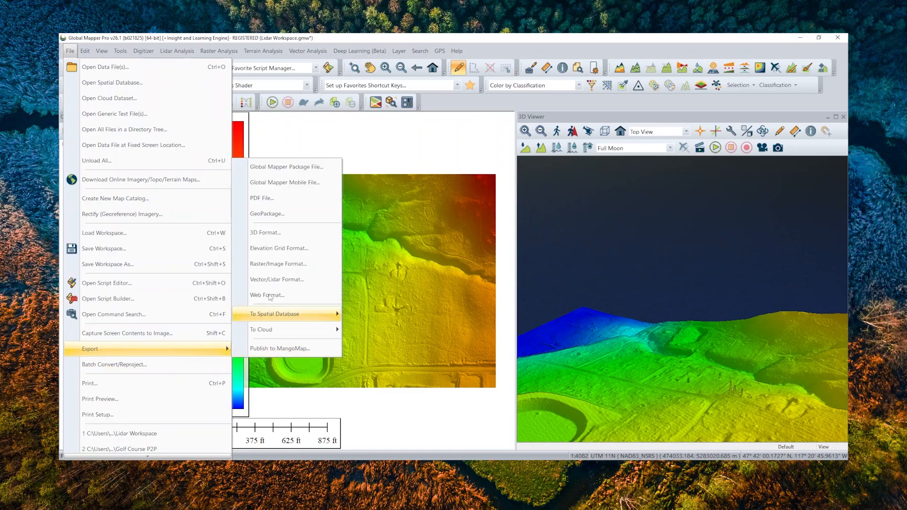
mouse_move(287, 167)
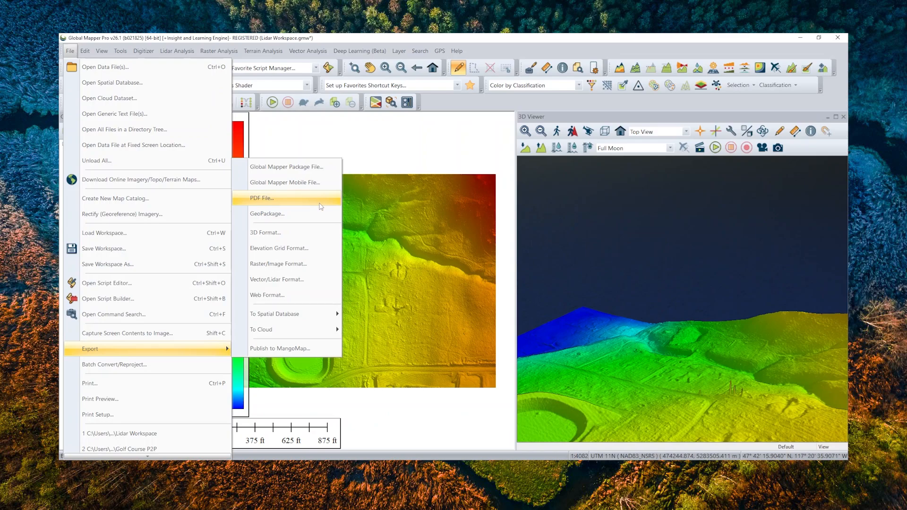
mouse_move(278, 263)
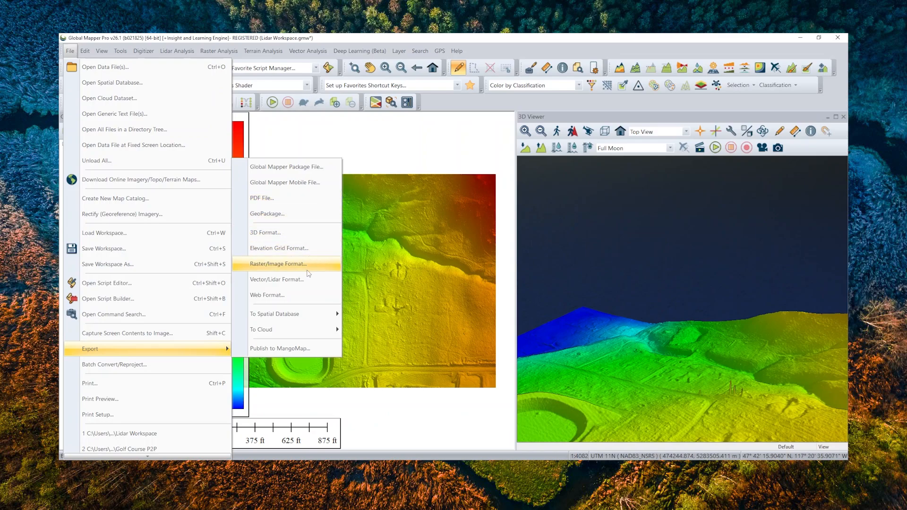
mouse_move(277, 279)
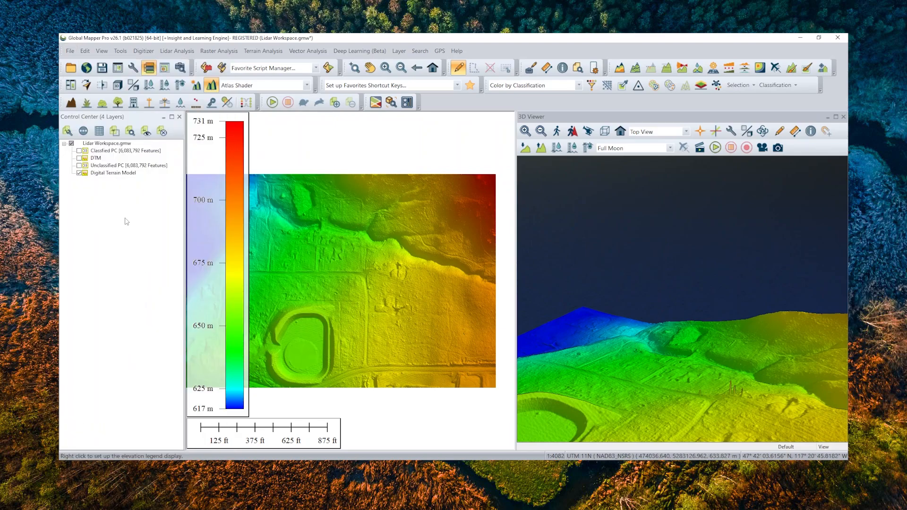
Export the Digital Terrain Model layer and list the available export formats.
right_click(113, 172)
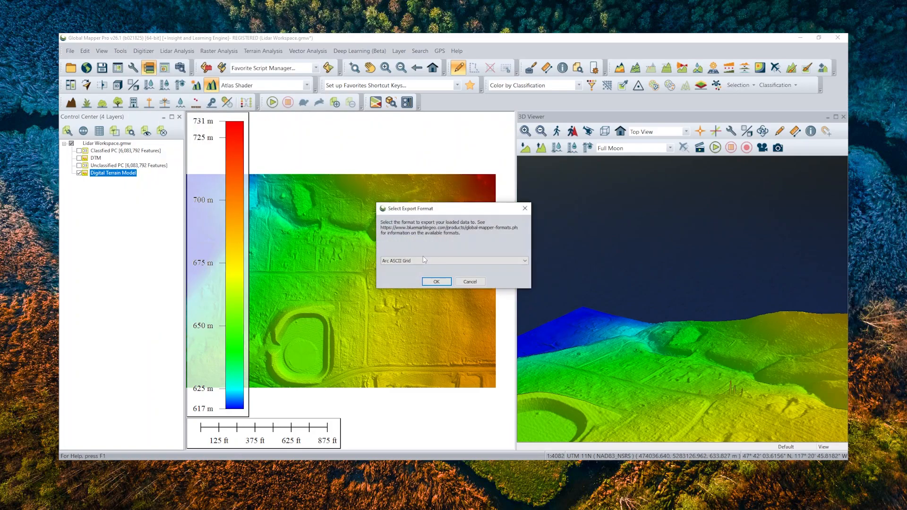
click(523, 261)
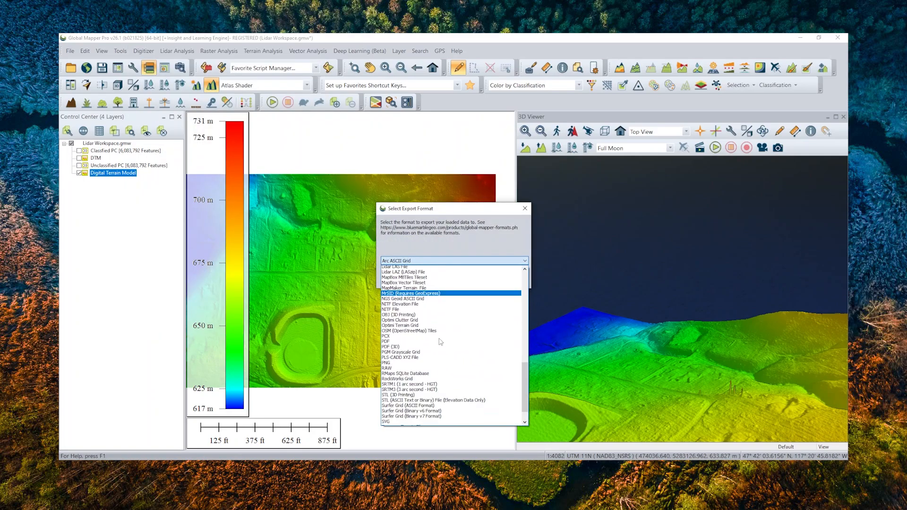